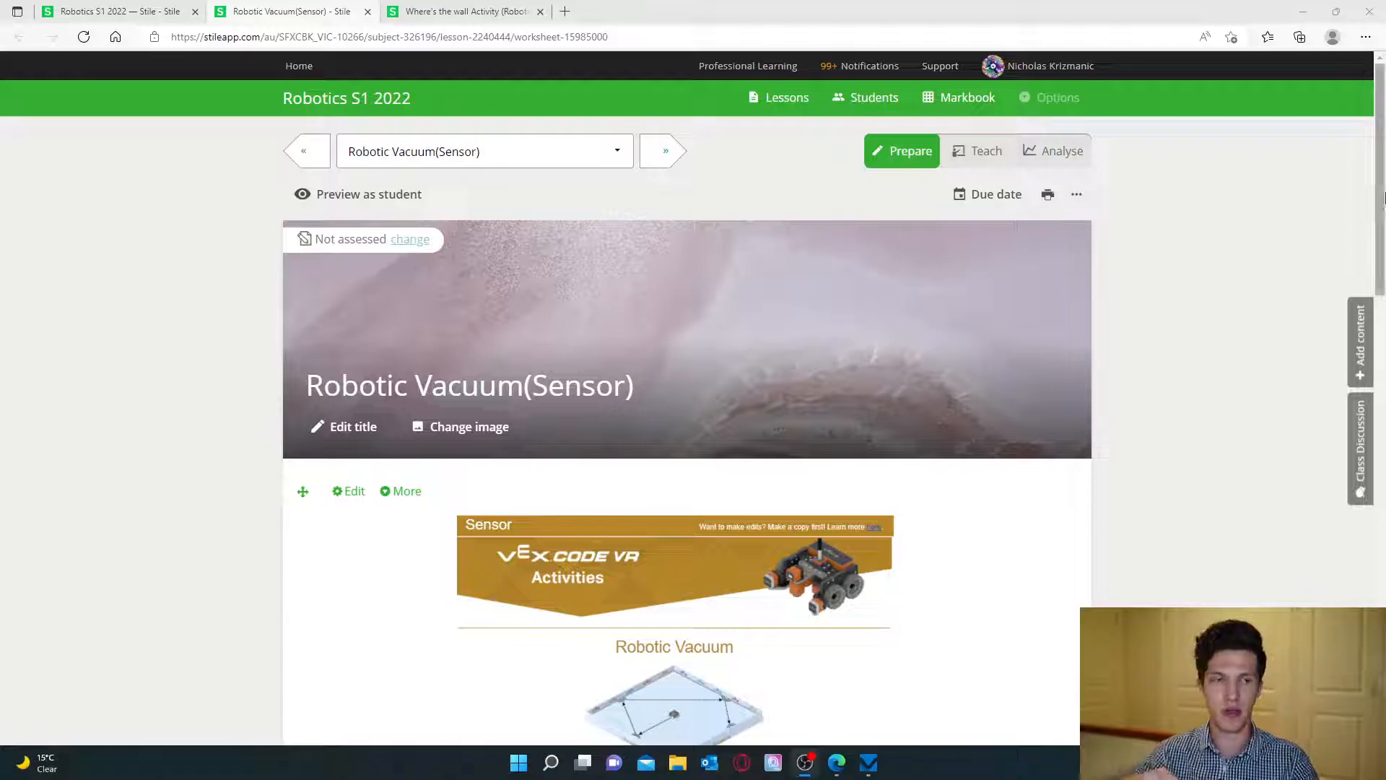
Scroll the Stile worksheet down to the Robotic Vacuum challenge levels and hints.
scroll(down, 3)
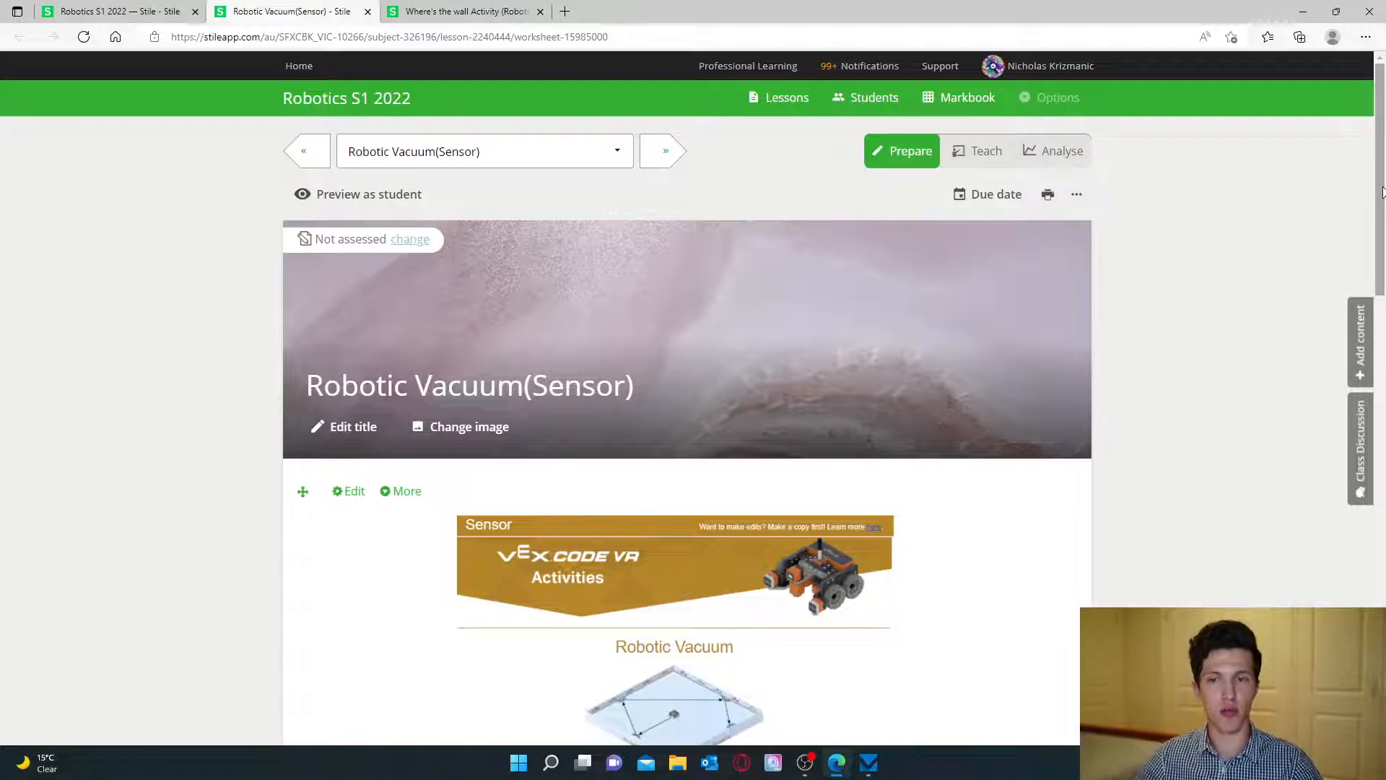
scroll(down, 3)
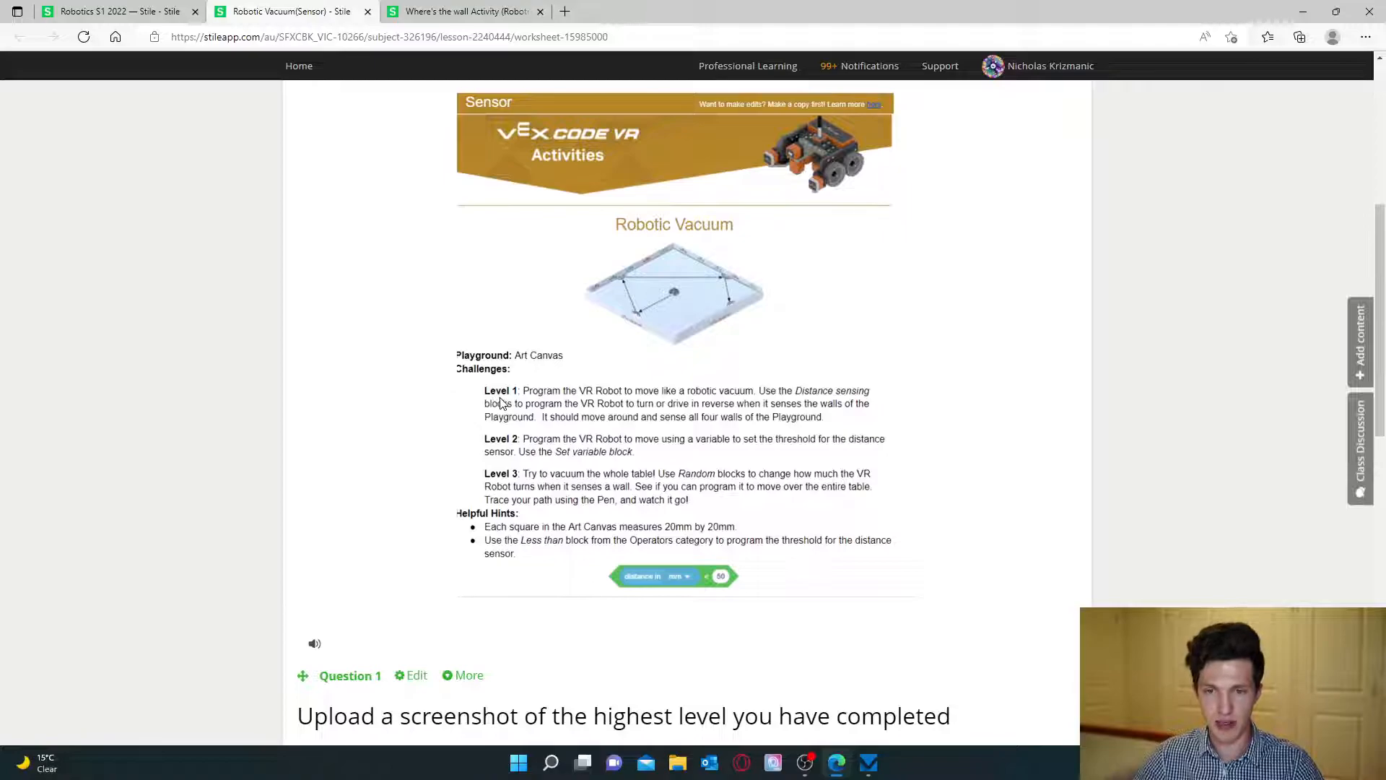
mouse_move(507, 433)
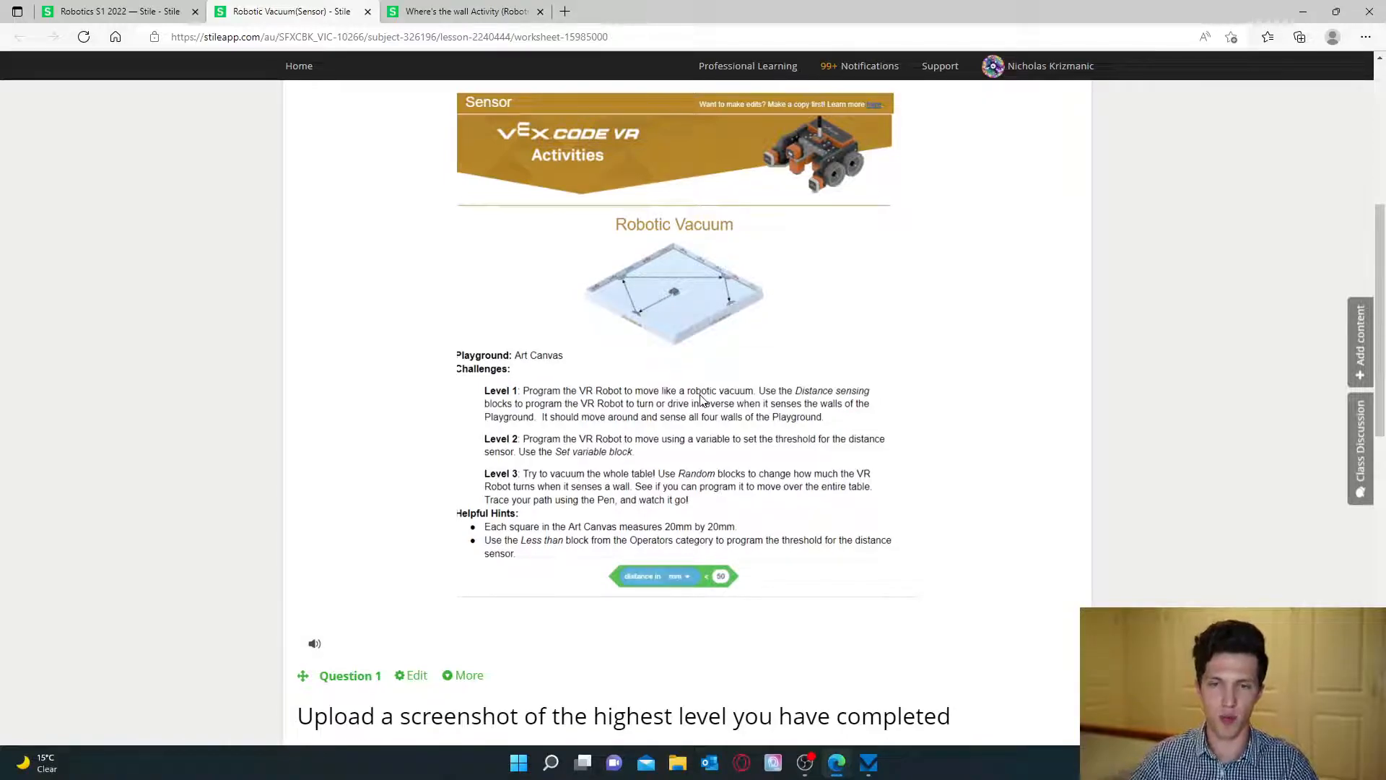
mouse_move(772, 398)
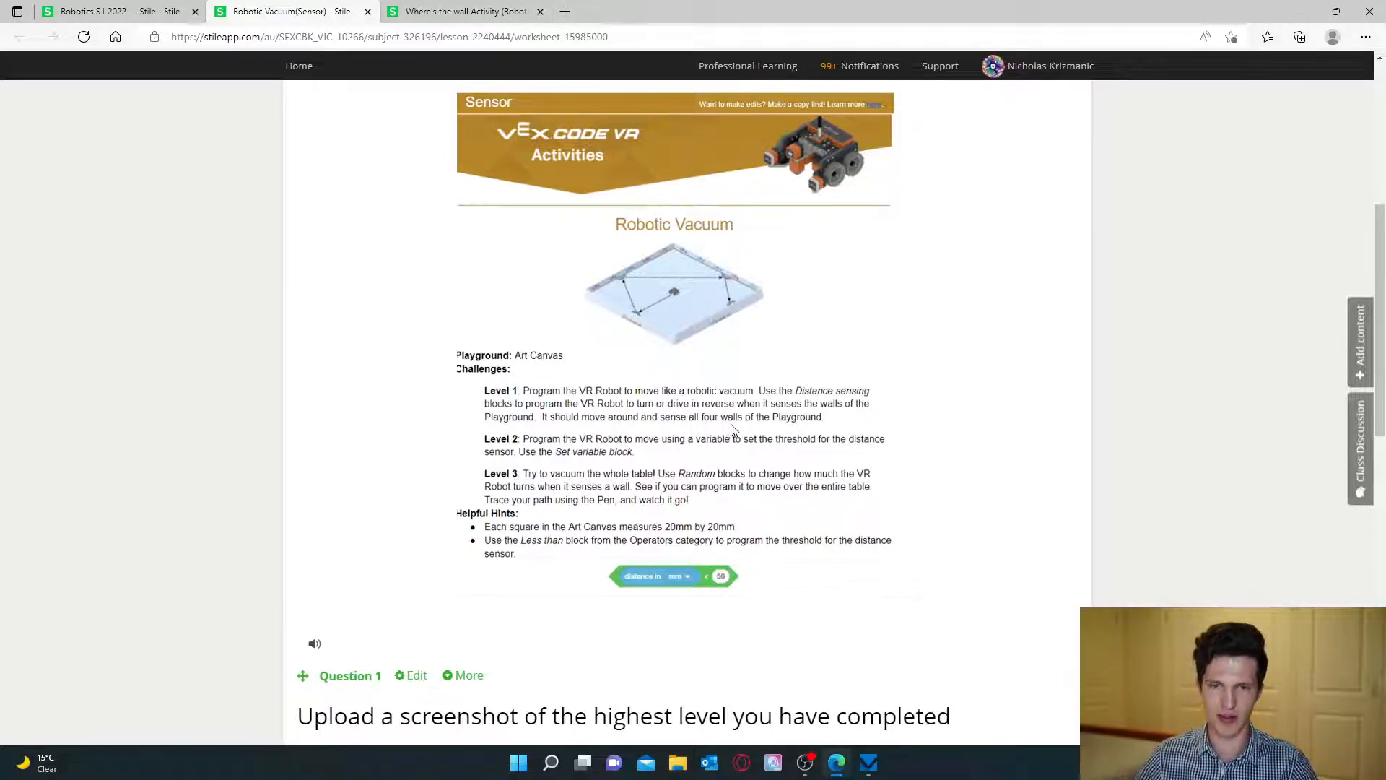
mouse_move(972, 425)
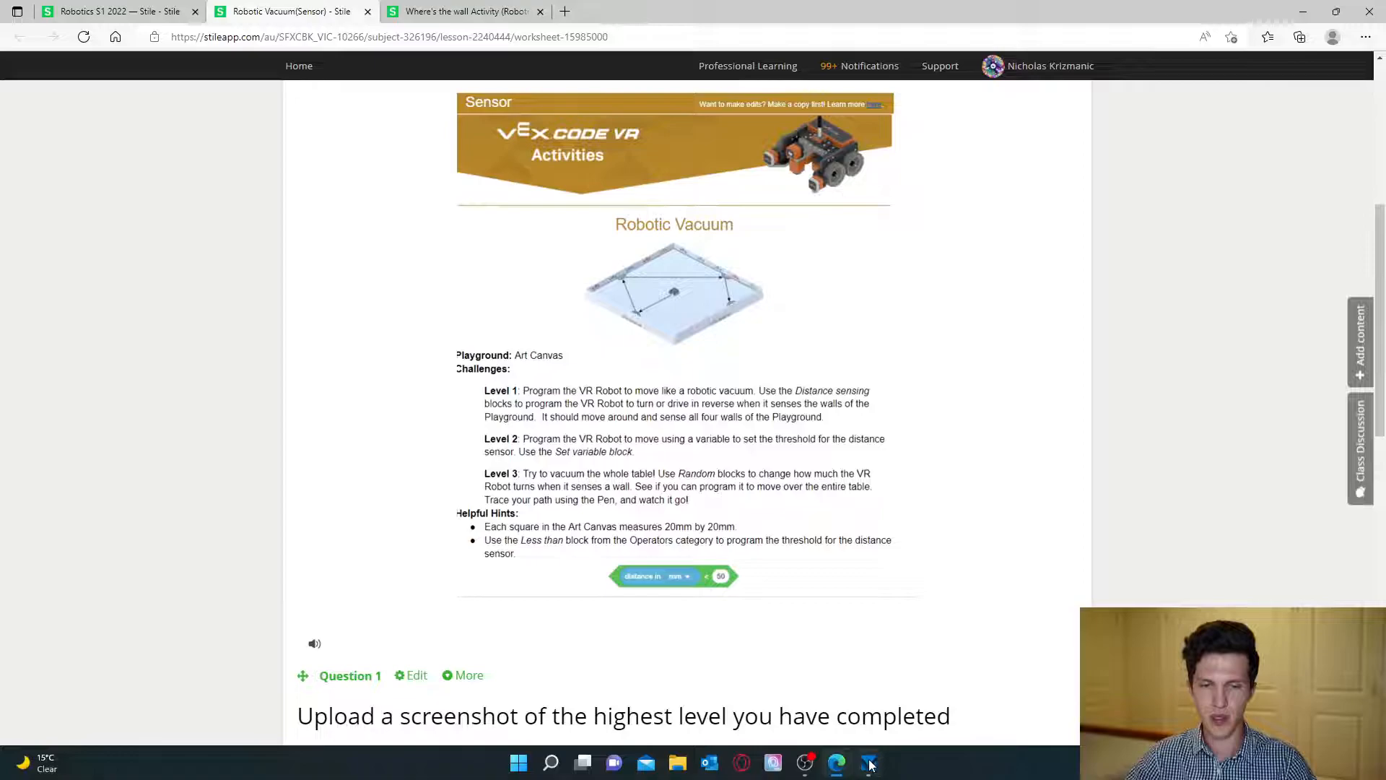
Switch to VEXcode IQ and show the devices: IQ Robot Brain, Drivetrain, Distance2.
click(870, 763)
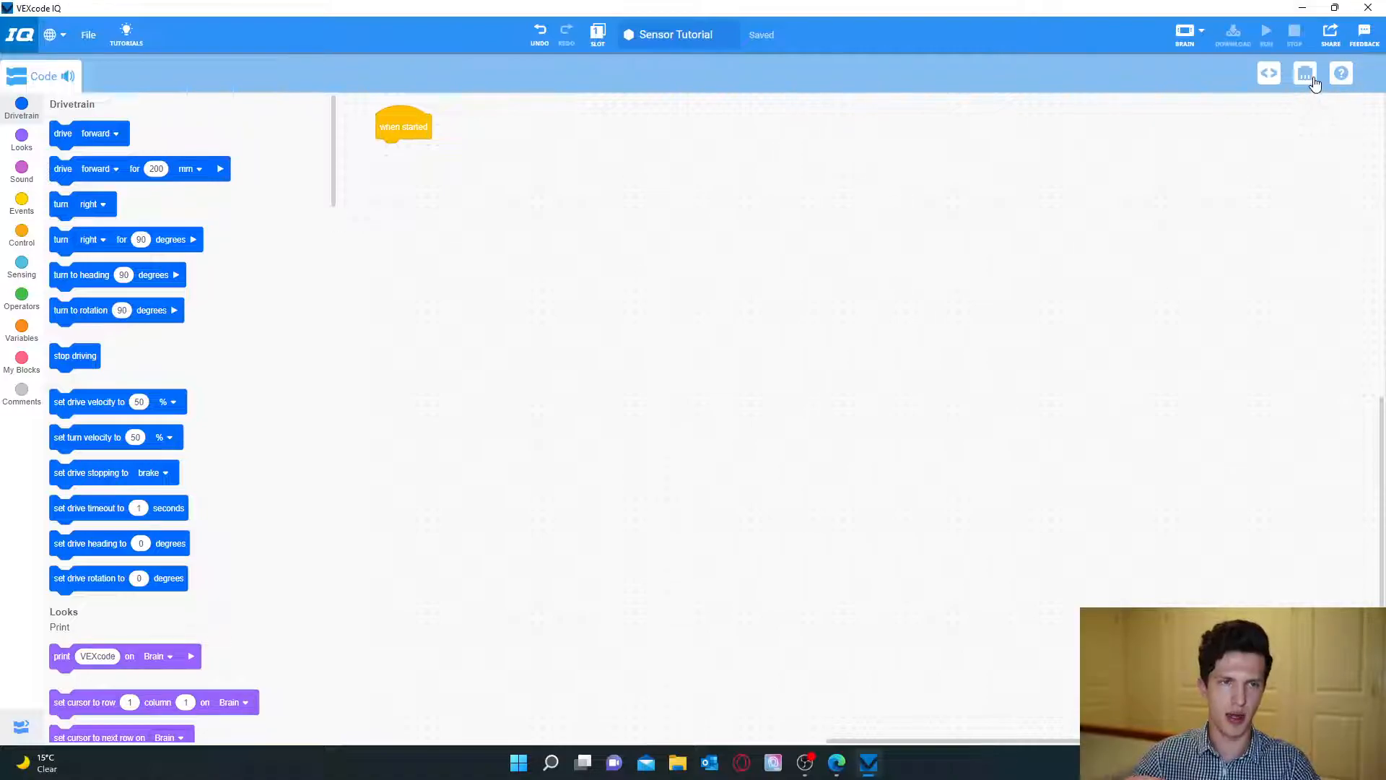
click(1307, 74)
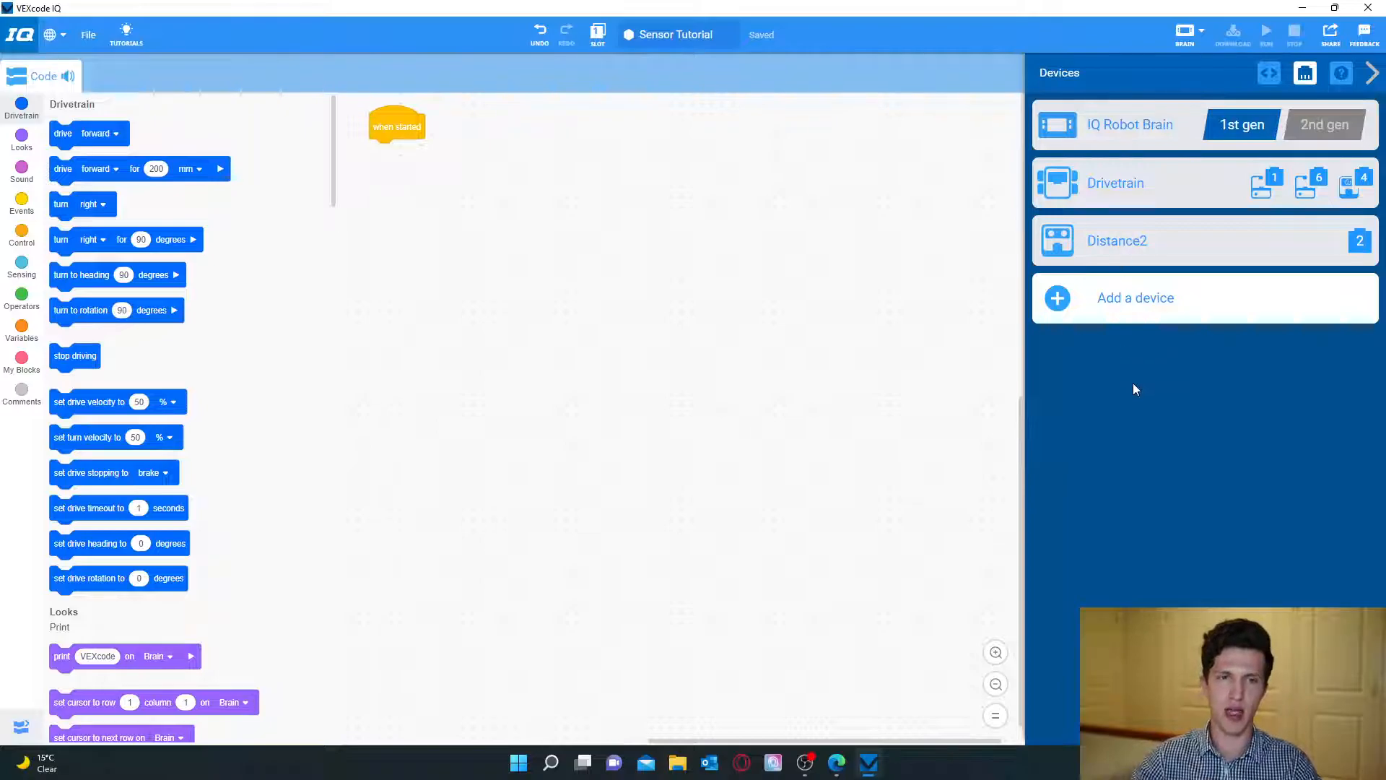
mouse_move(1139, 390)
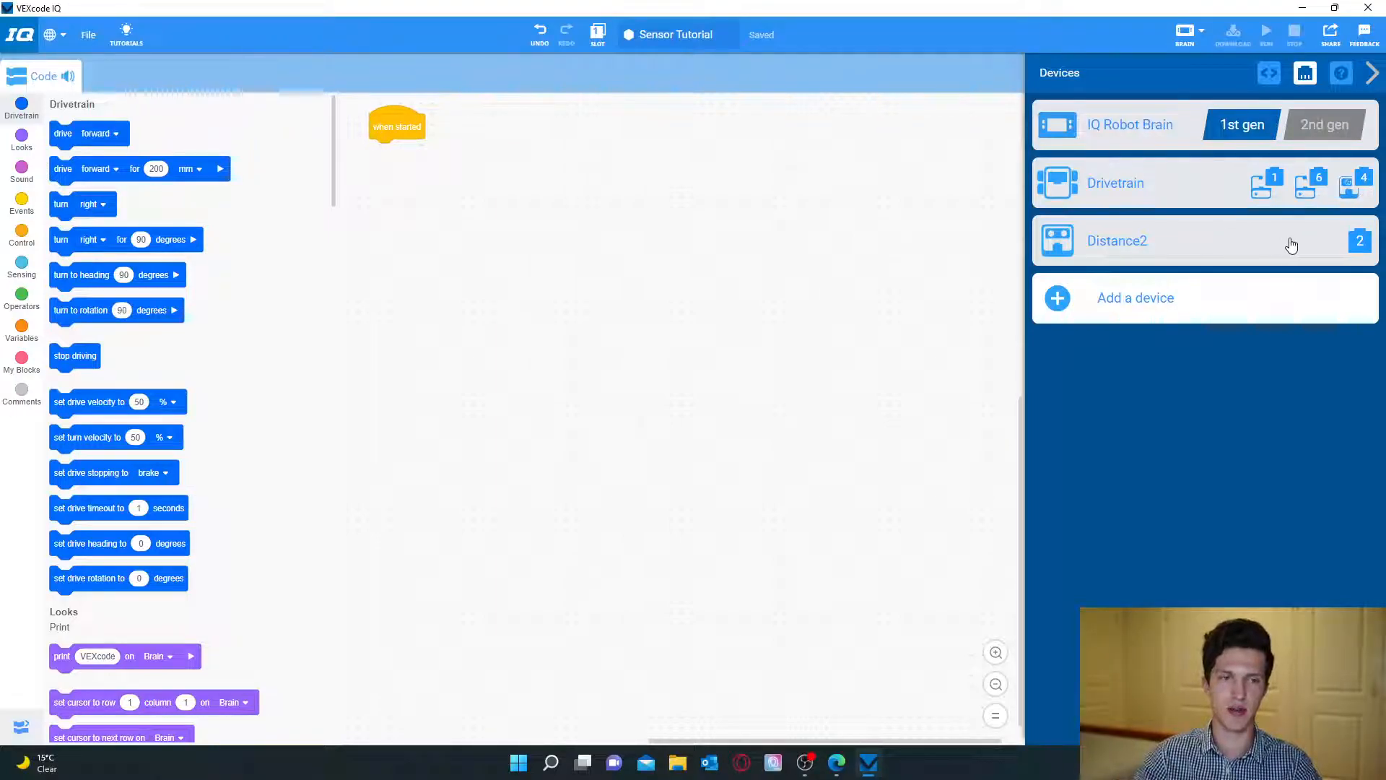
mouse_move(1249, 402)
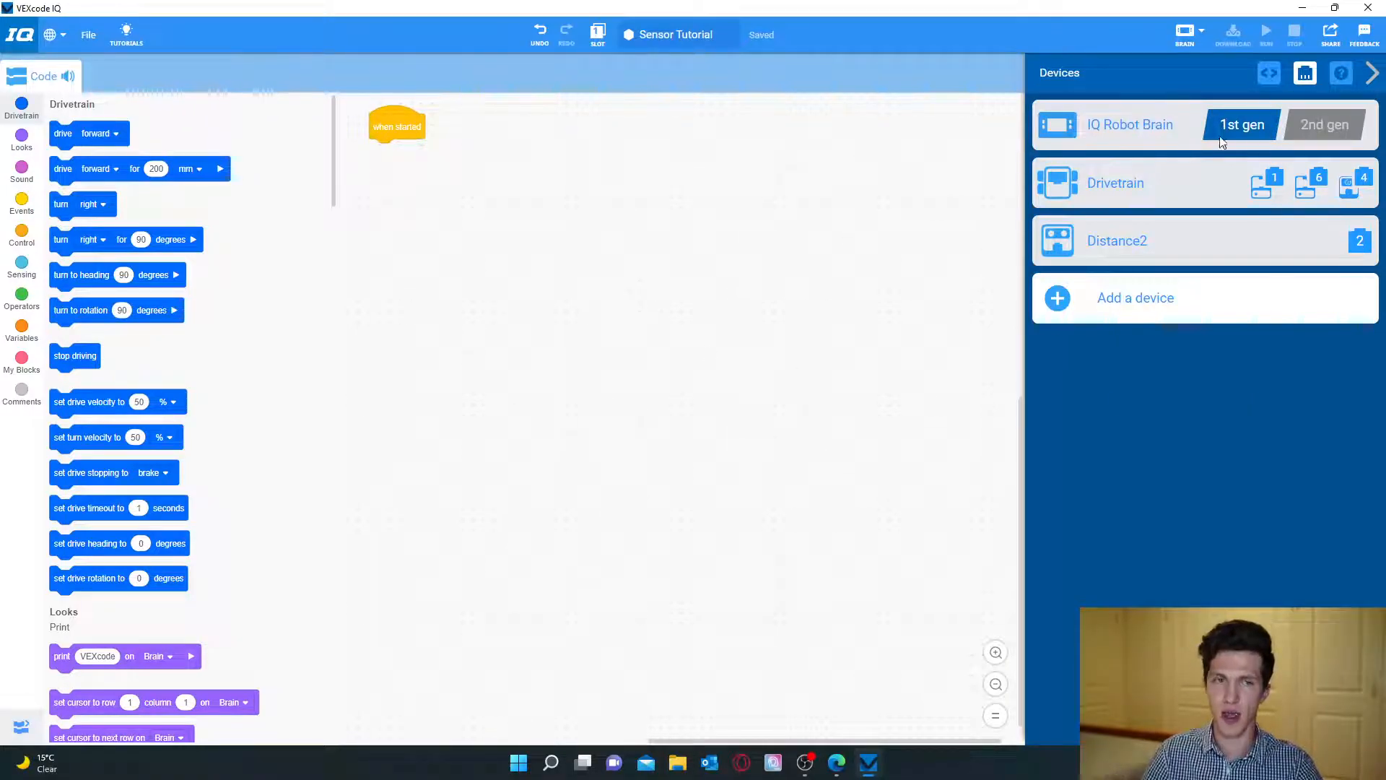
Close Devices and place a wait until block below when started.
click(1305, 73)
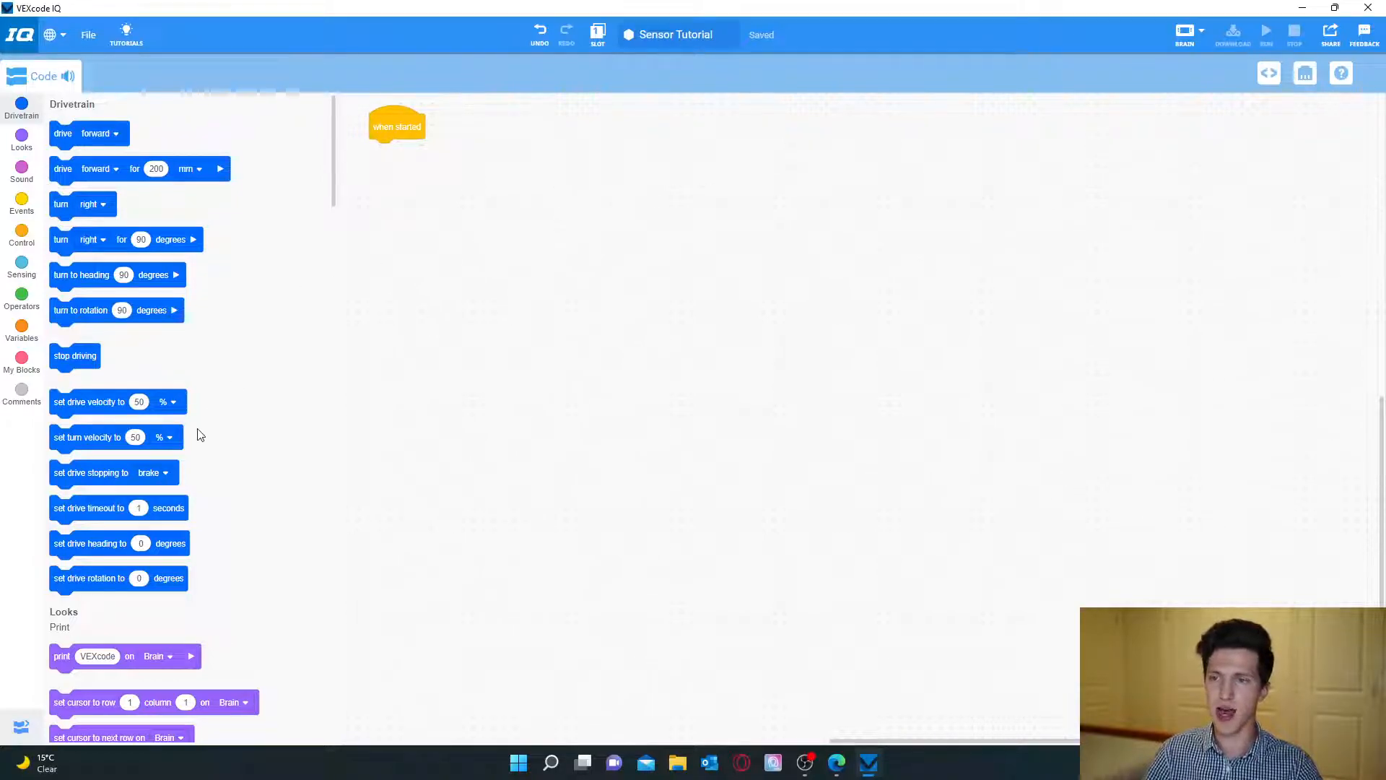
mouse_move(817, 347)
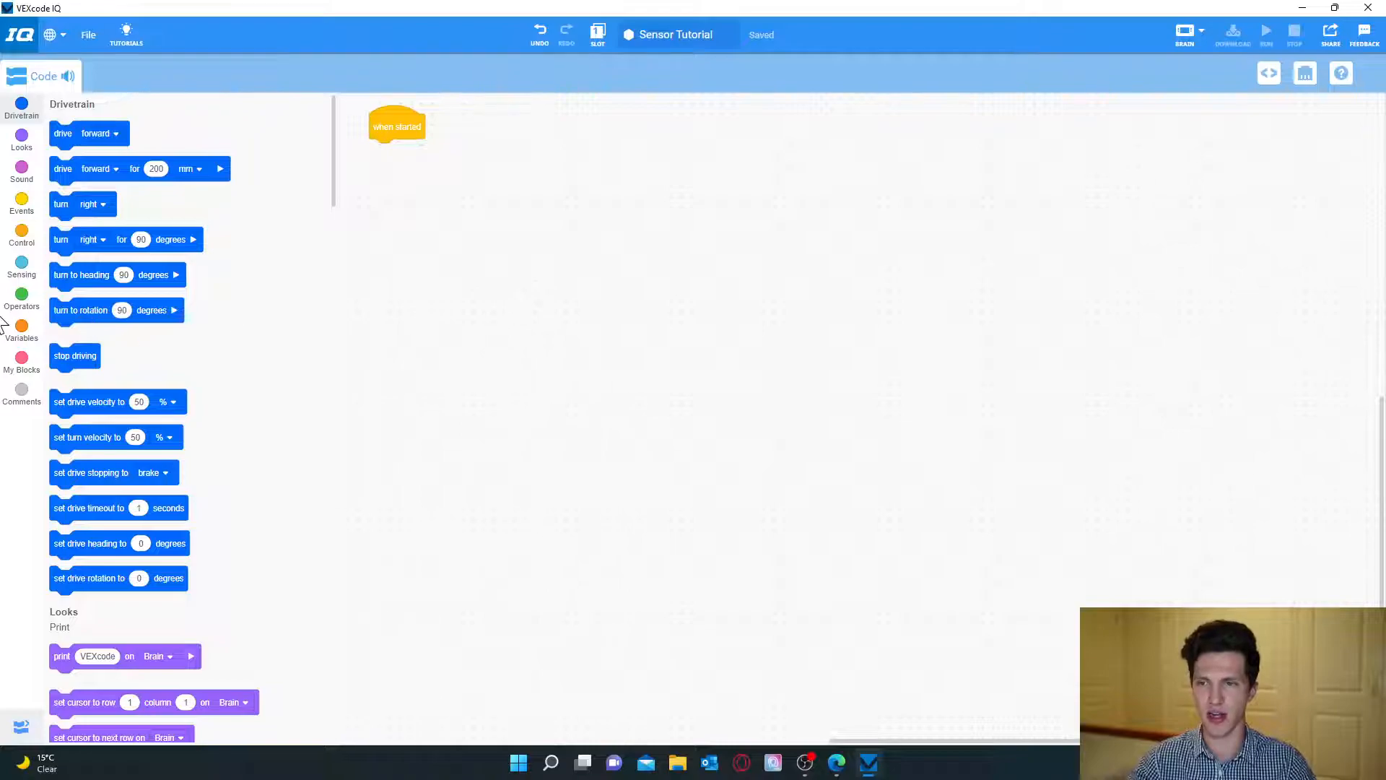
mouse_move(221, 268)
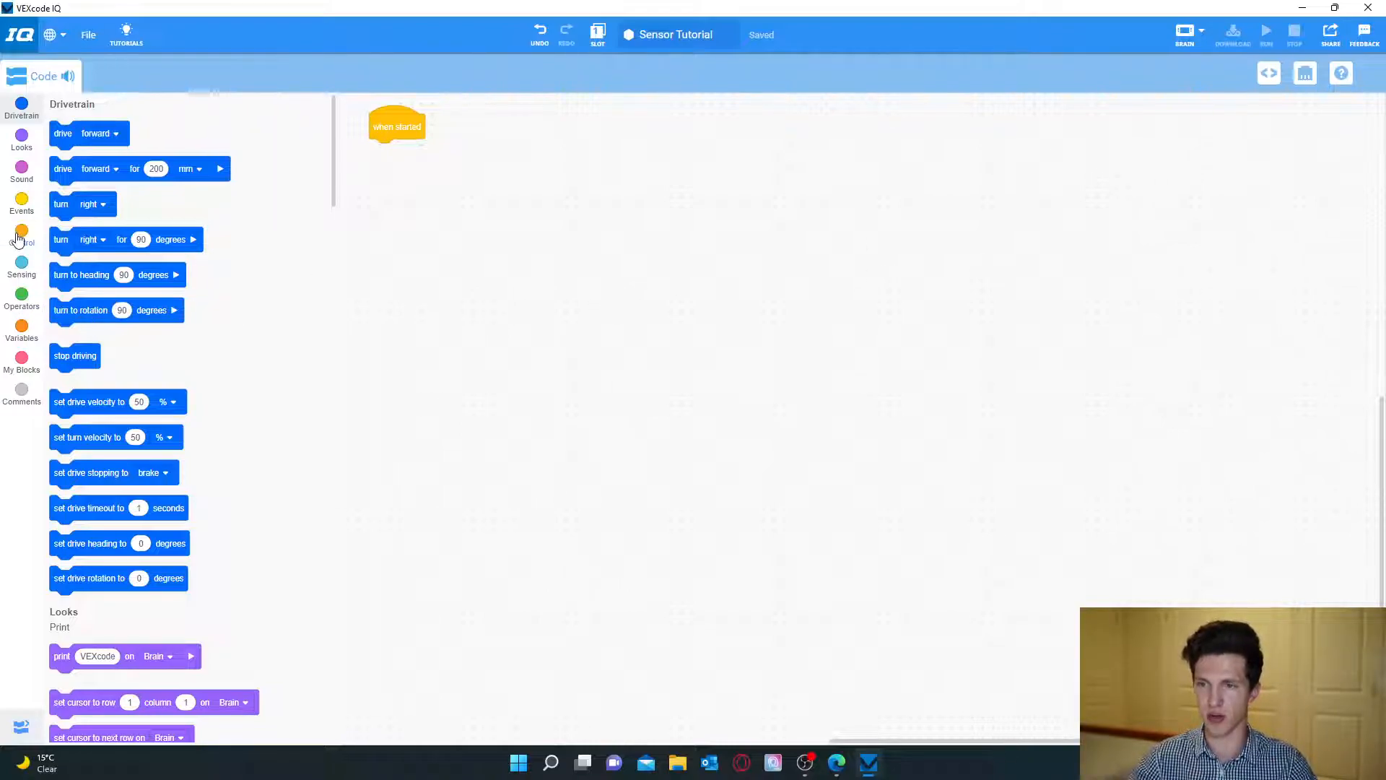
click(21, 237)
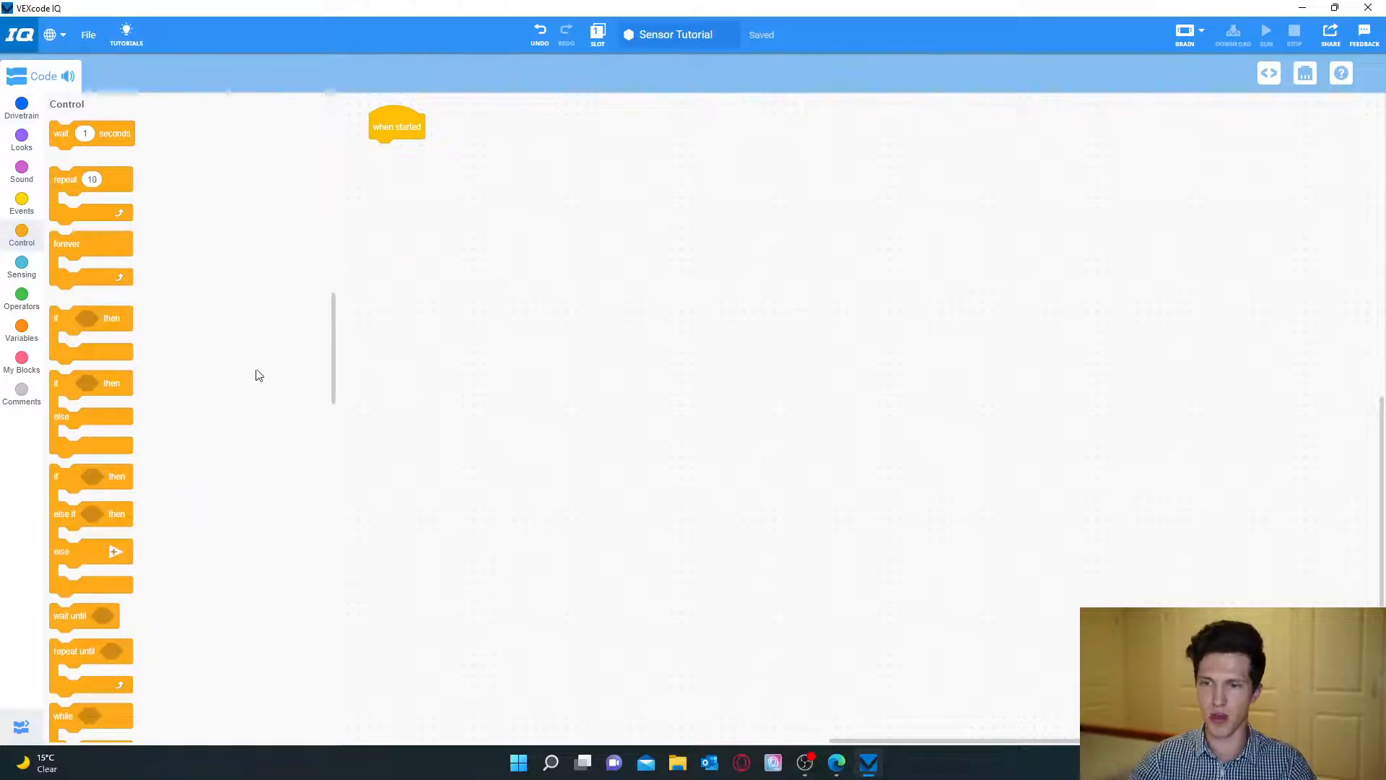
mouse_move(308, 407)
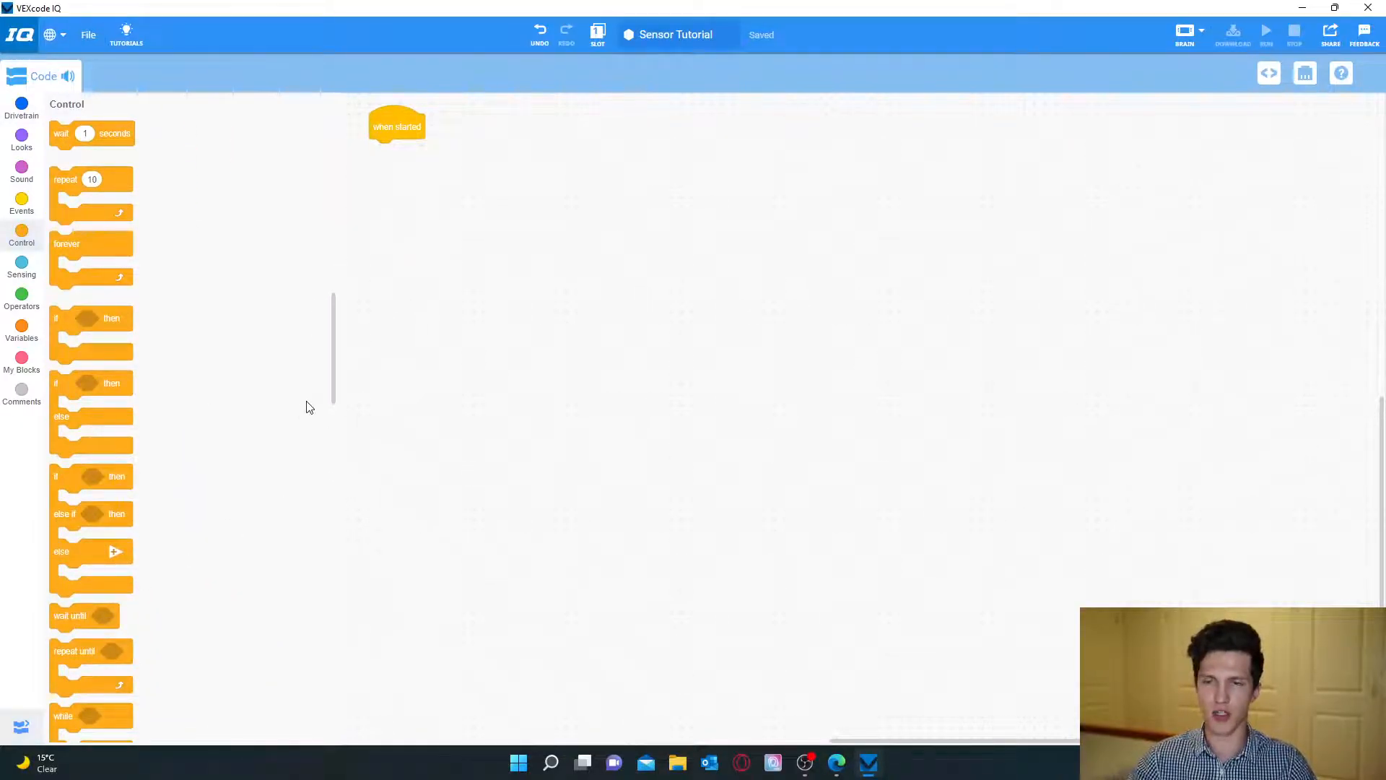
scroll(down, 3)
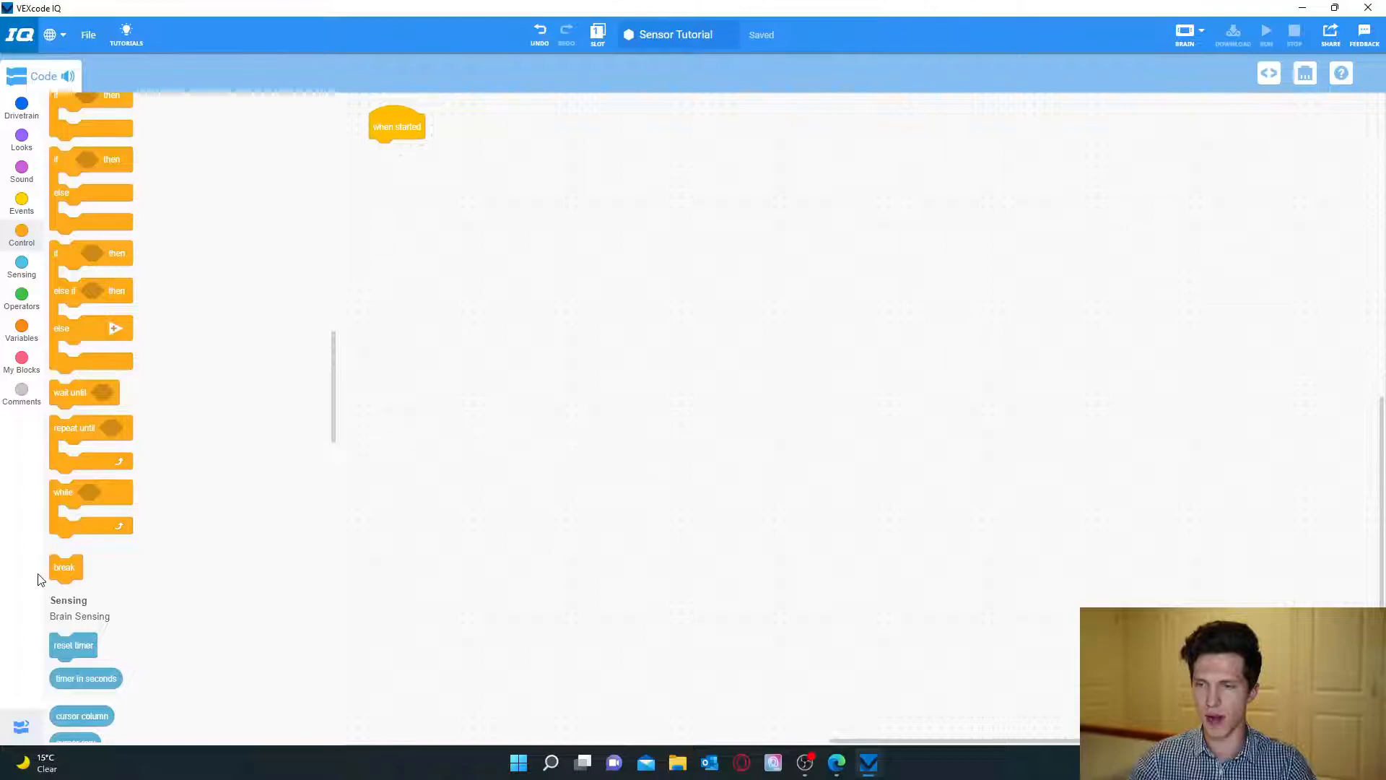
drag(84, 392, 224, 358)
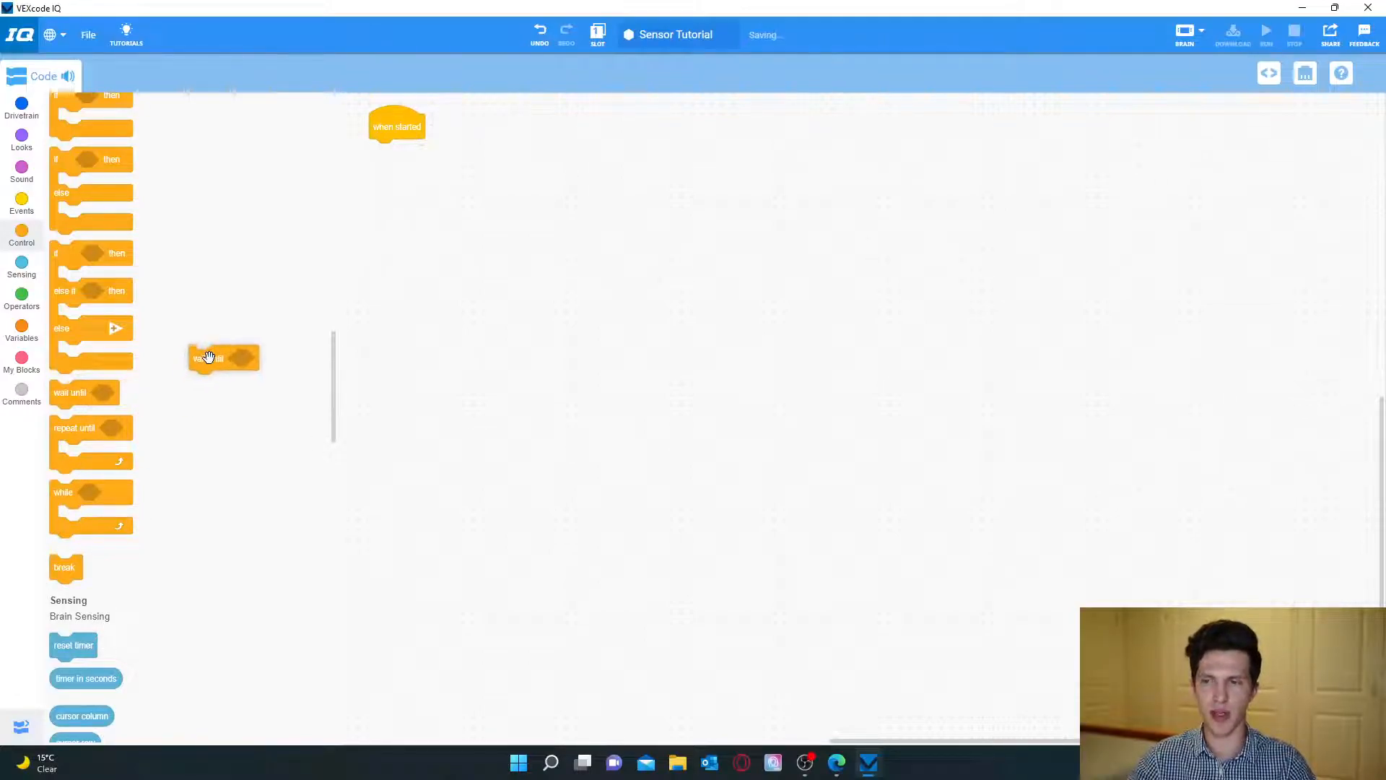
drag(221, 358, 437, 263)
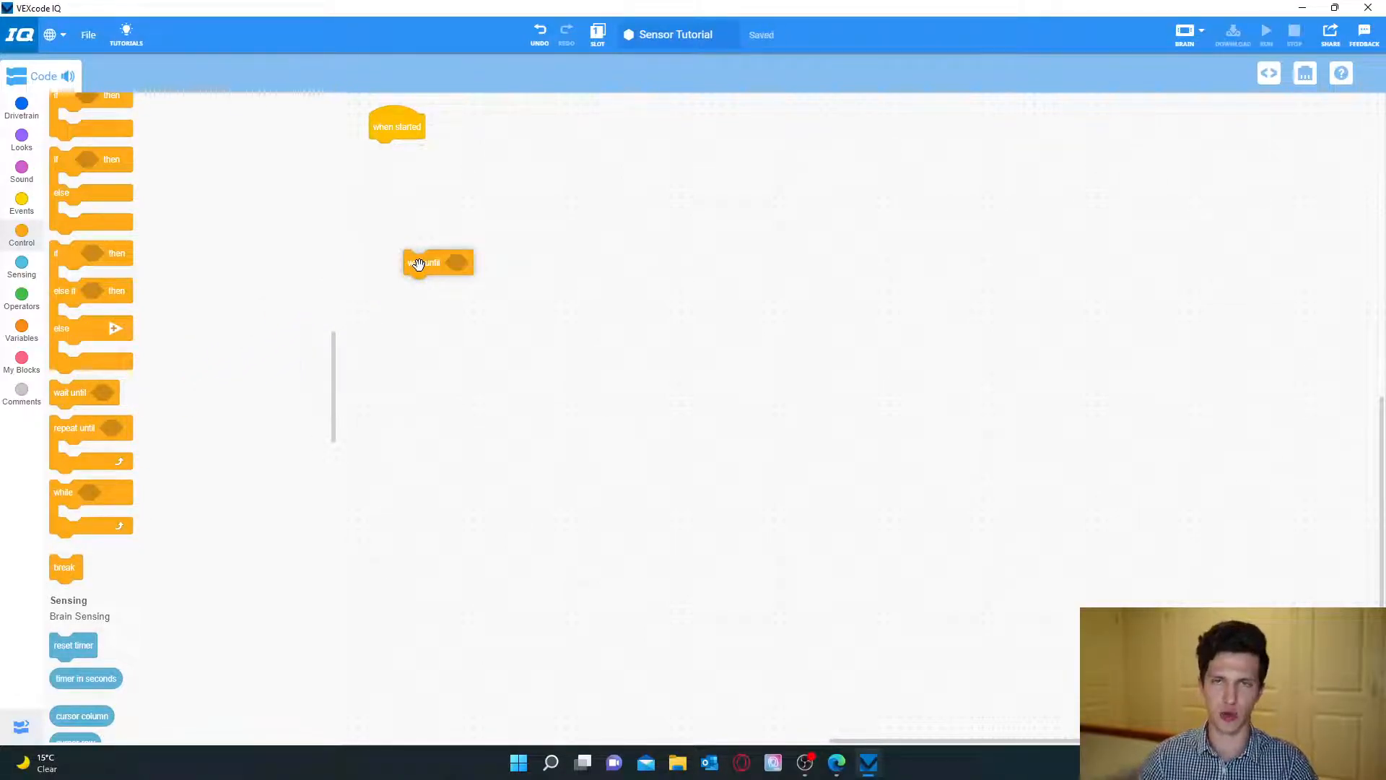
Add a less-than operator and a Distance2 distance-in-mm reading to the canvas.
click(20, 300)
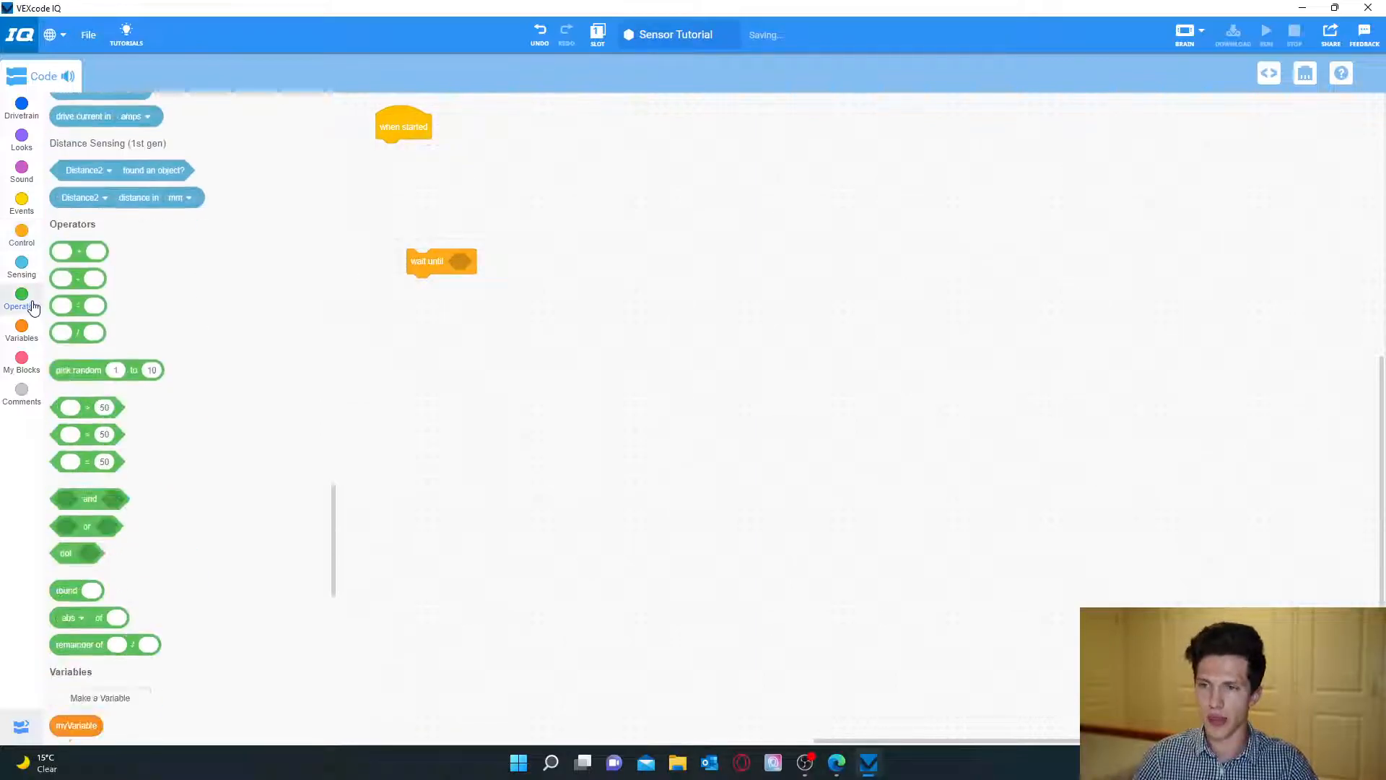
scroll(down, 3)
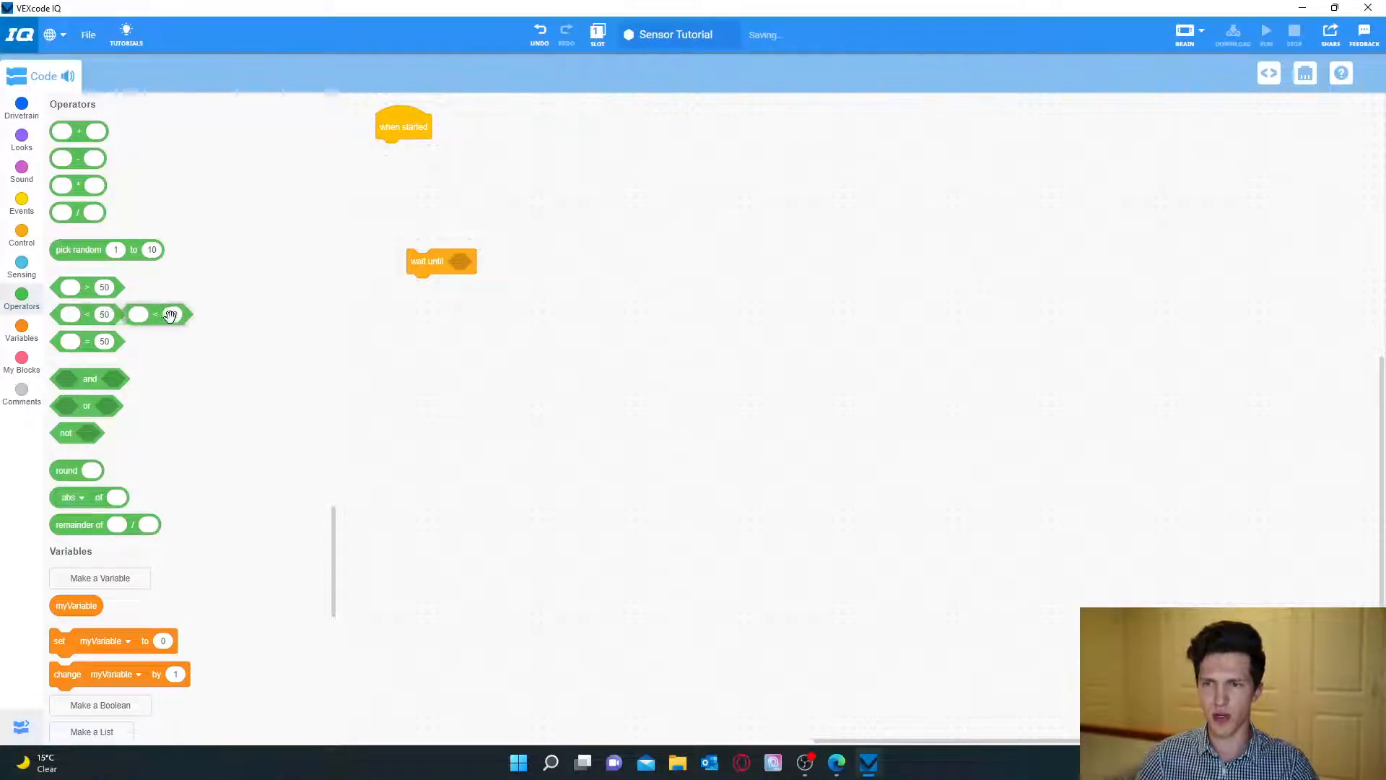
drag(164, 314, 548, 259)
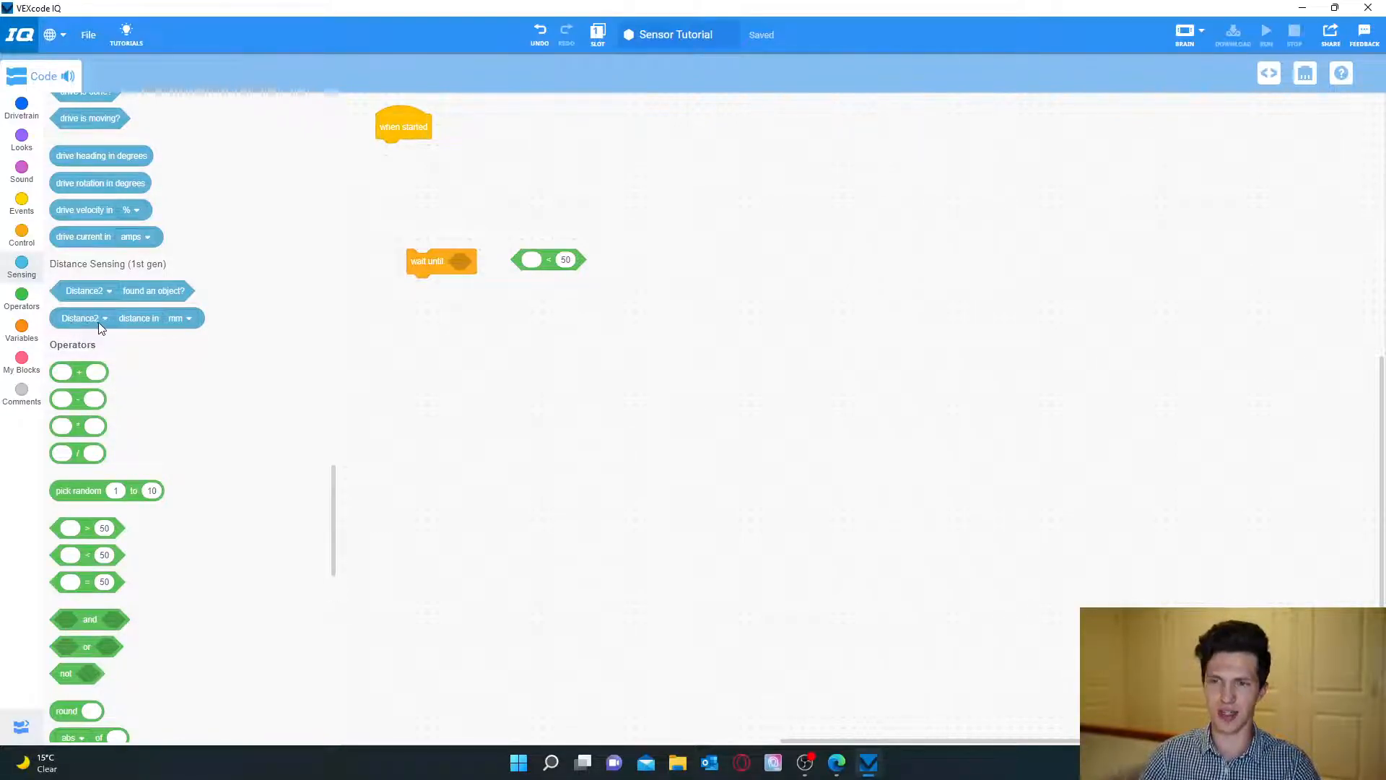
drag(127, 318, 732, 260)
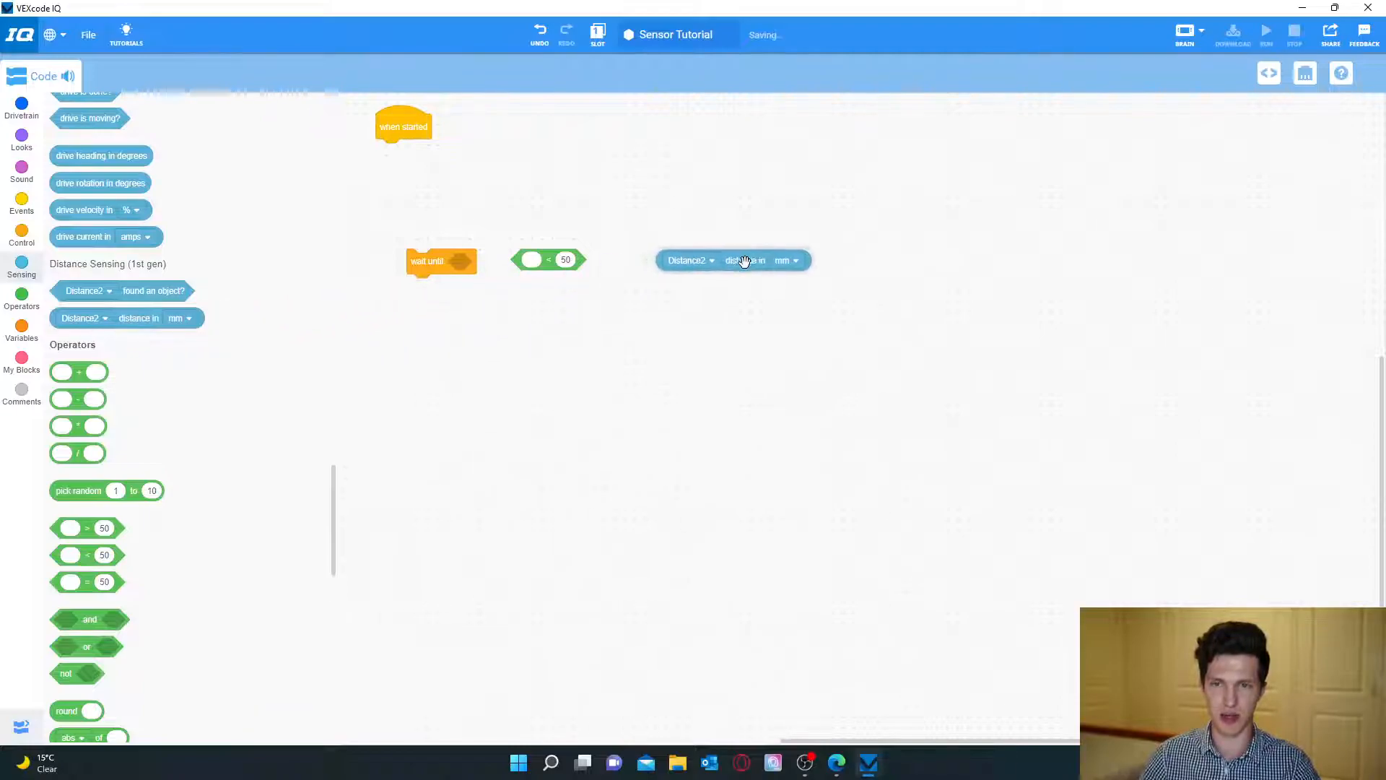
Nudge the Distance2 reading toward the comparison and show the Drivetrain blocks.
drag(734, 260, 698, 260)
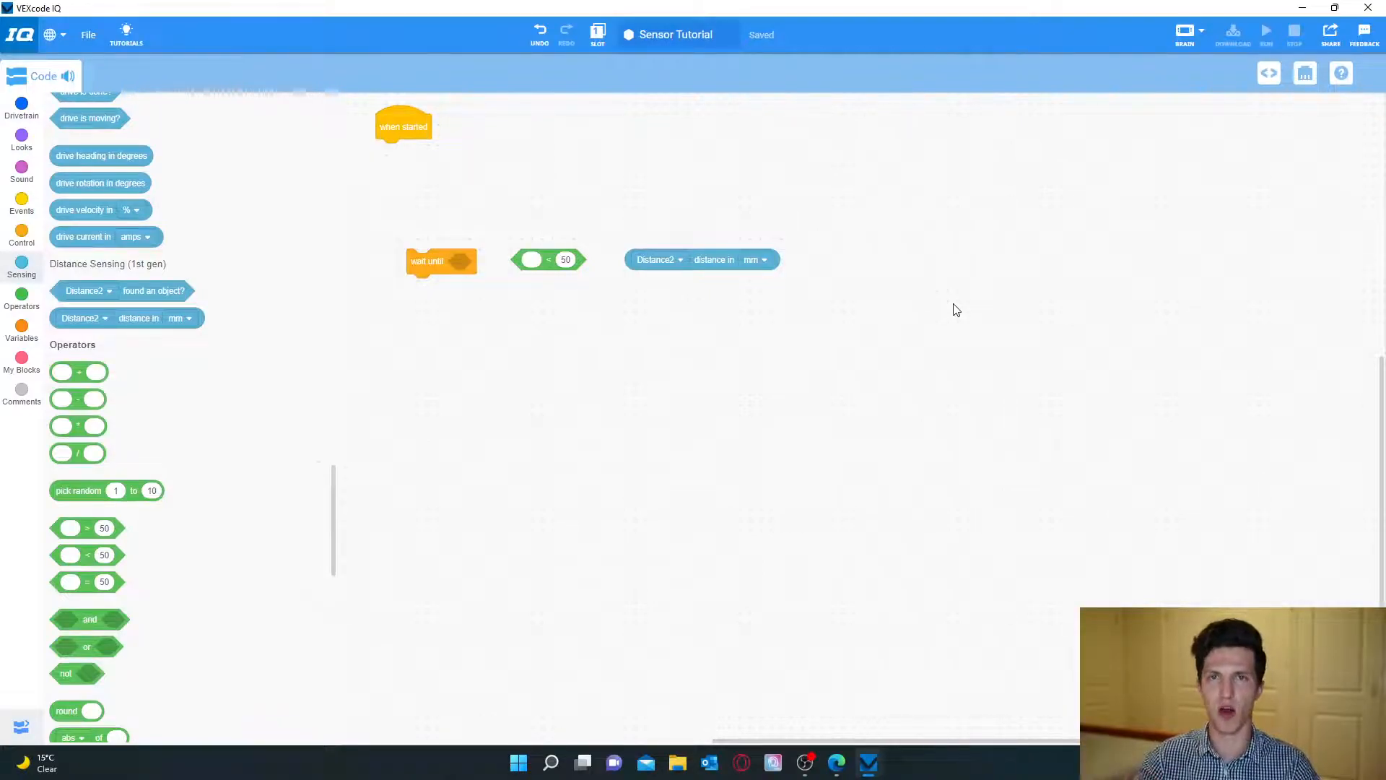
mouse_move(953, 312)
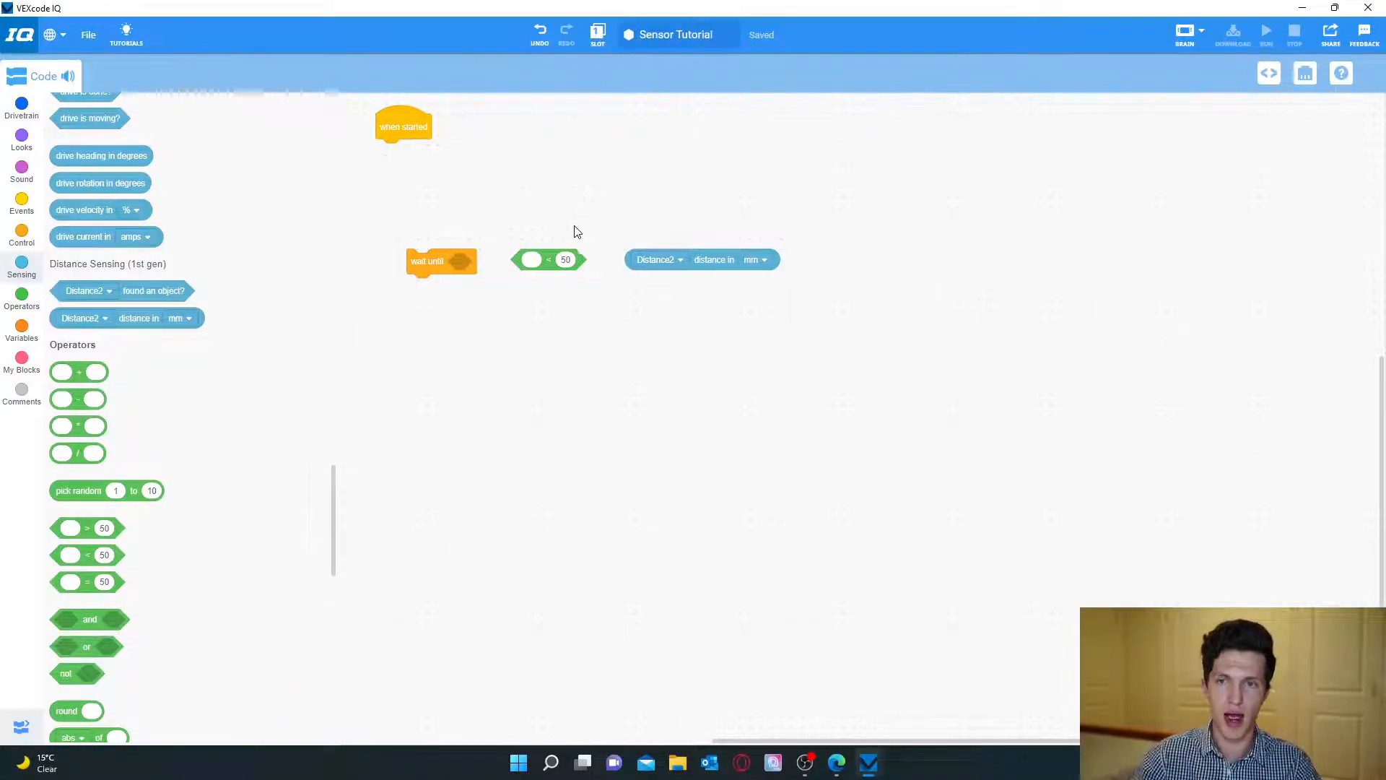
click(21, 108)
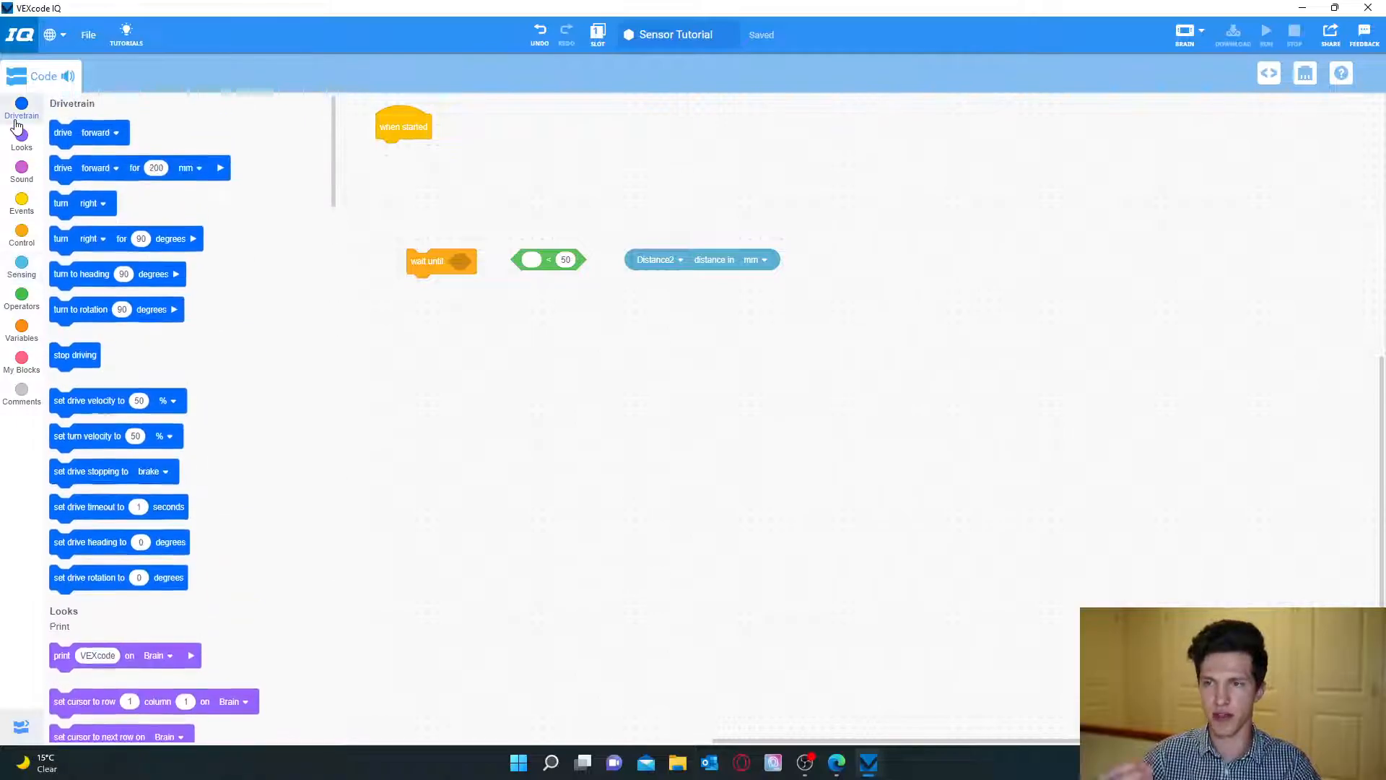
Attach drive forward under when started, with wait until snapped beneath it.
drag(88, 133, 389, 146)
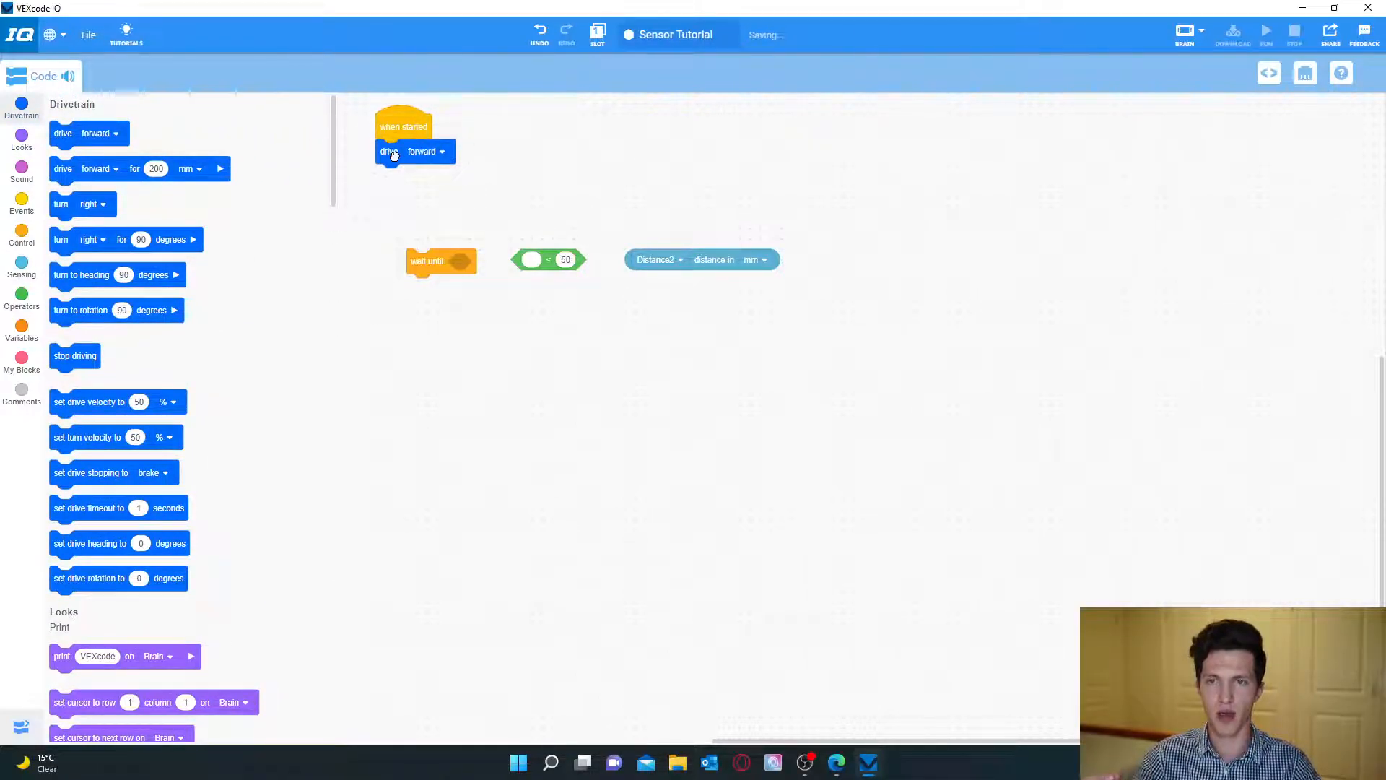
drag(441, 260, 407, 178)
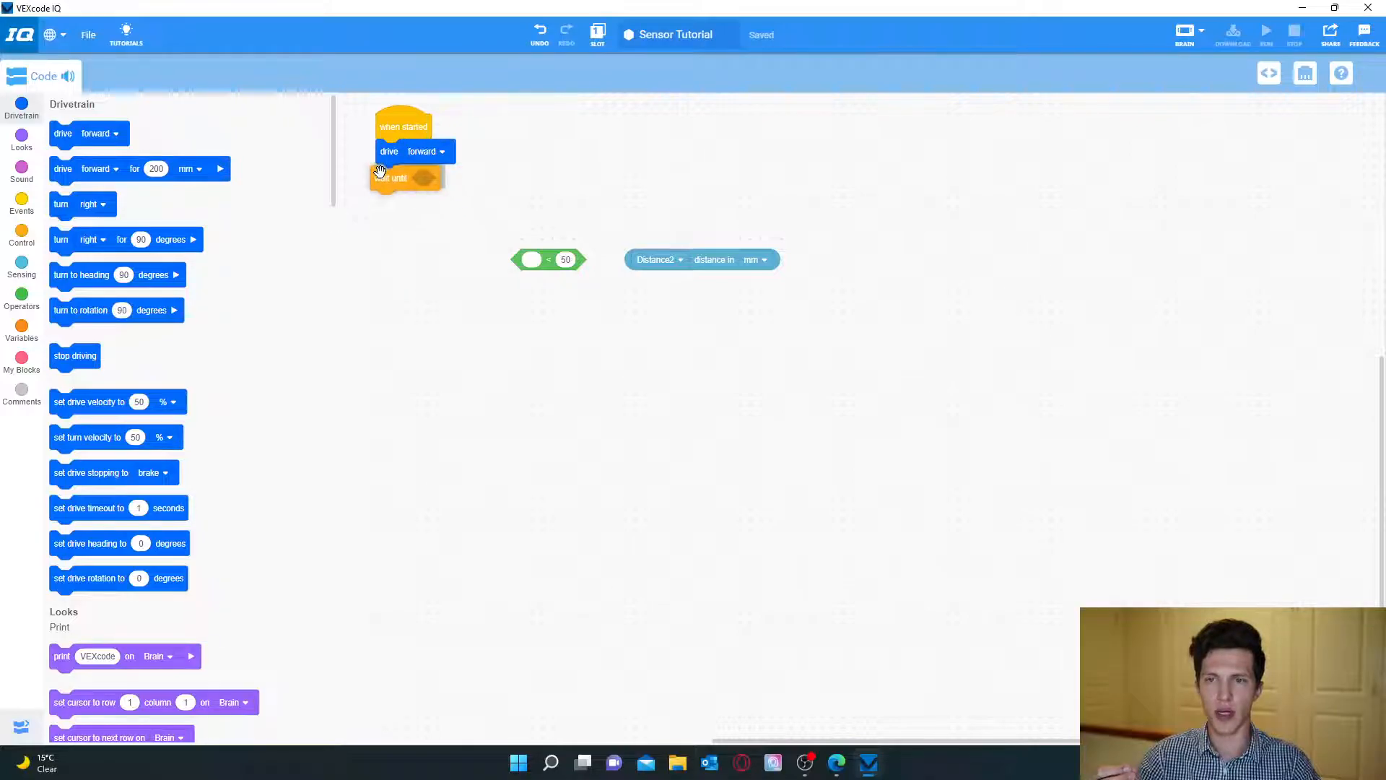
drag(395, 178, 395, 177)
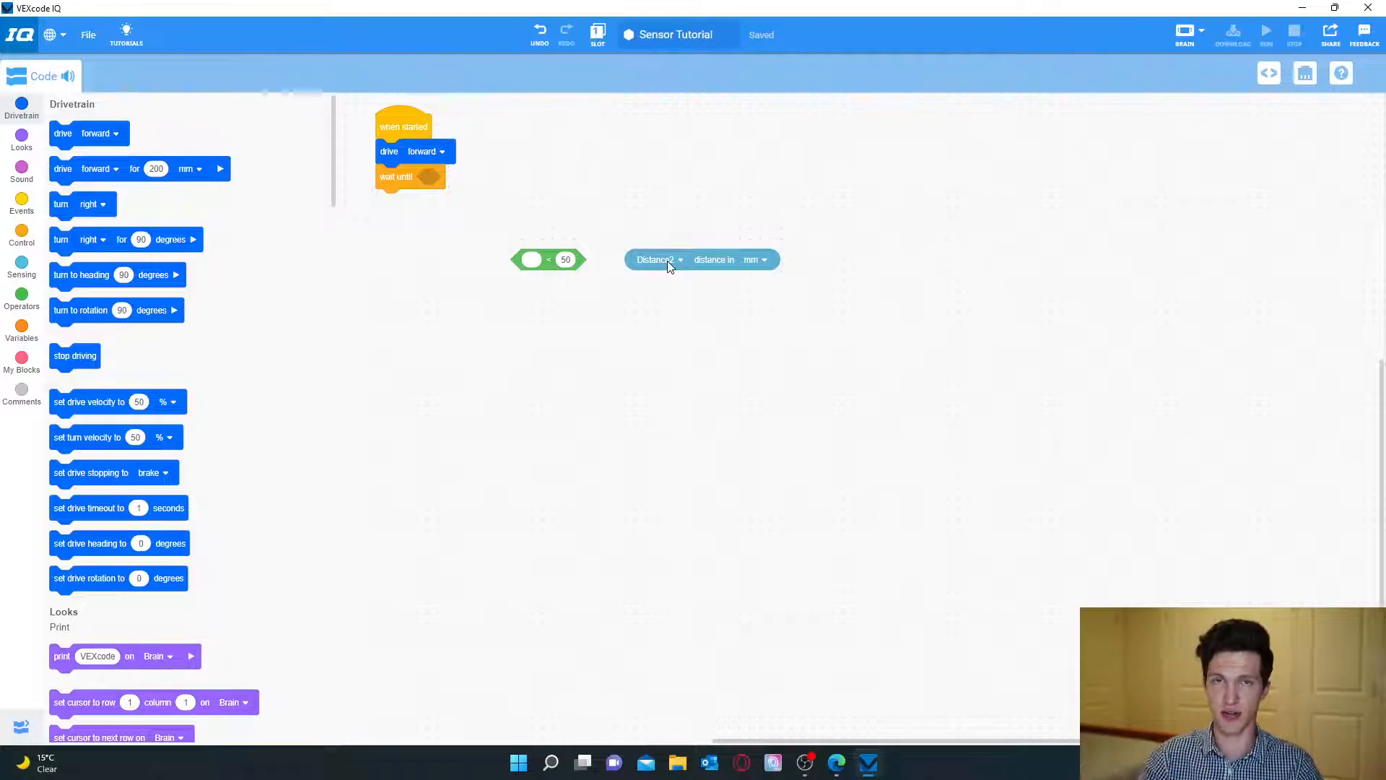
mouse_move(523, 277)
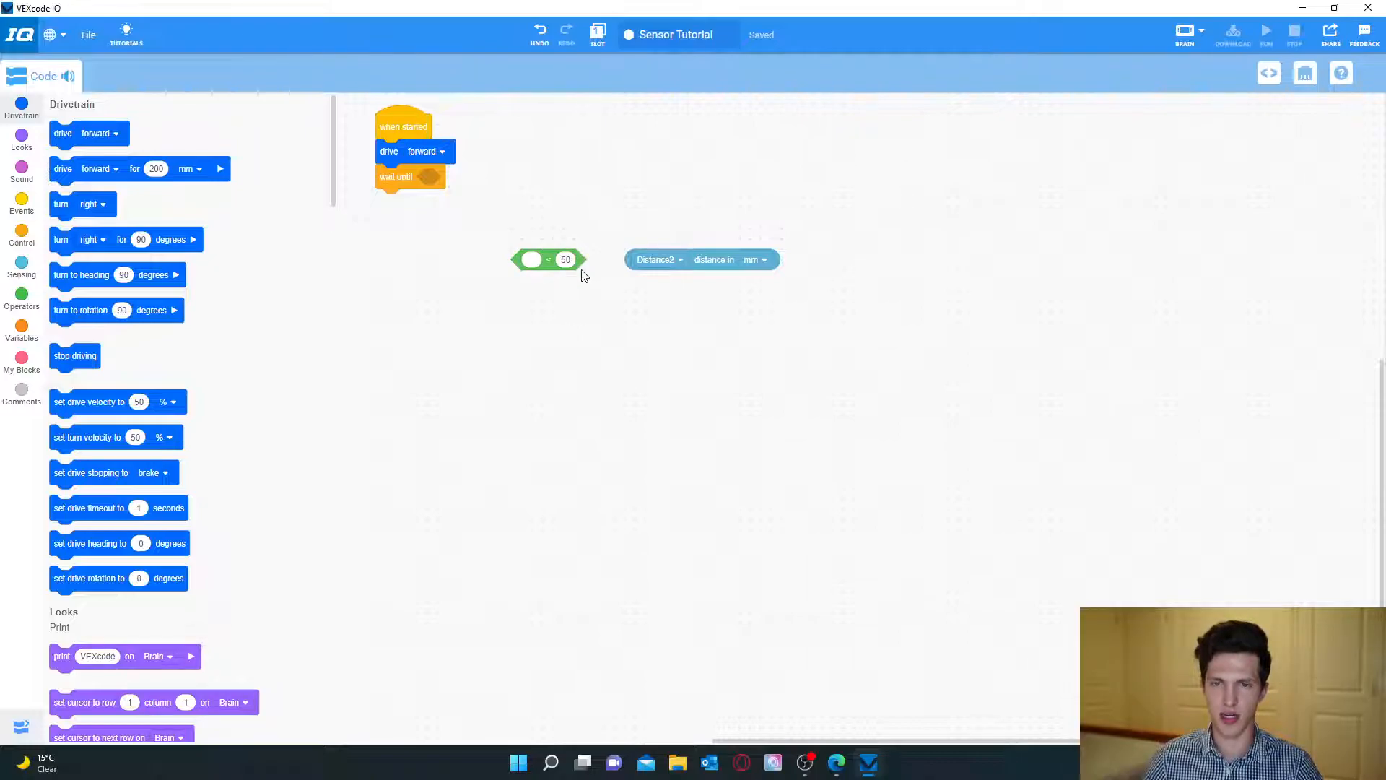
mouse_move(427, 197)
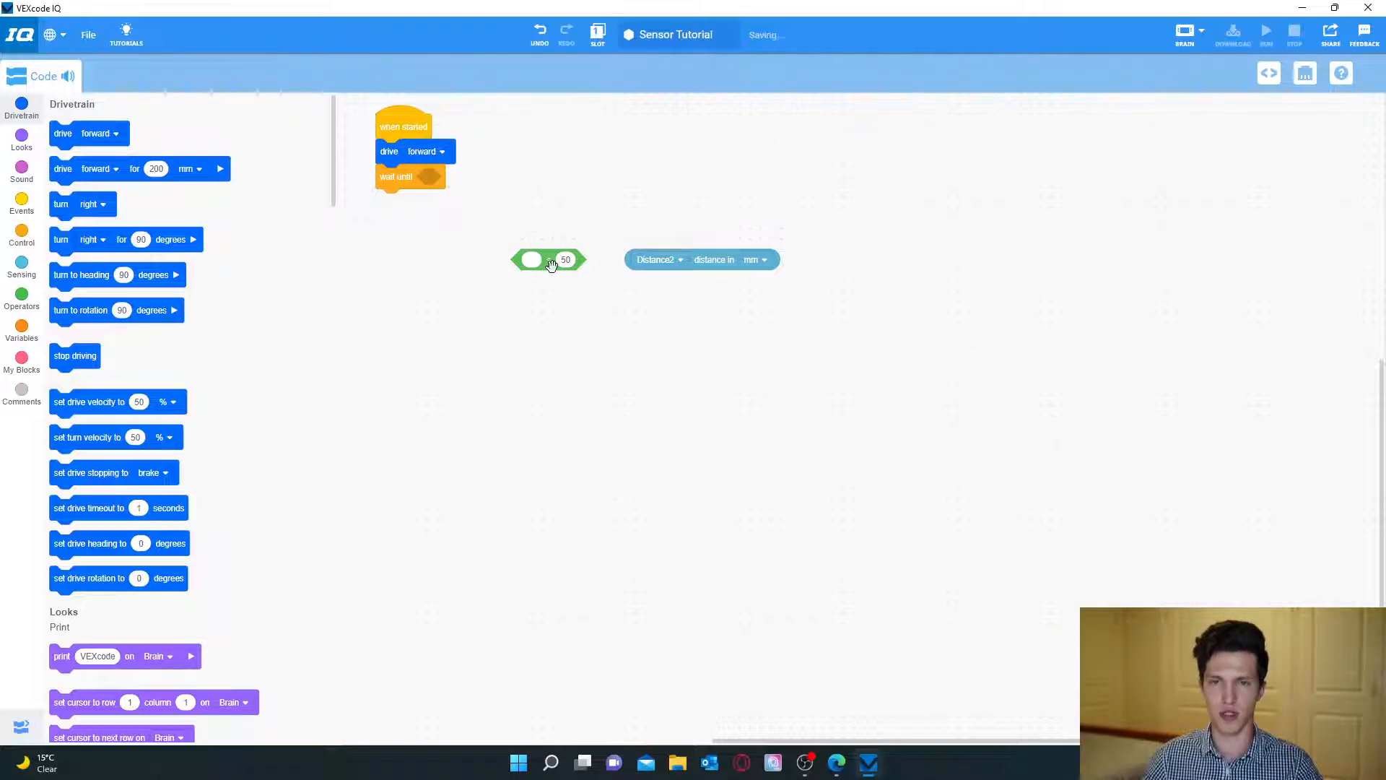
Fill wait until with the condition Distance2 distance in mm less than 50.
drag(548, 259, 526, 182)
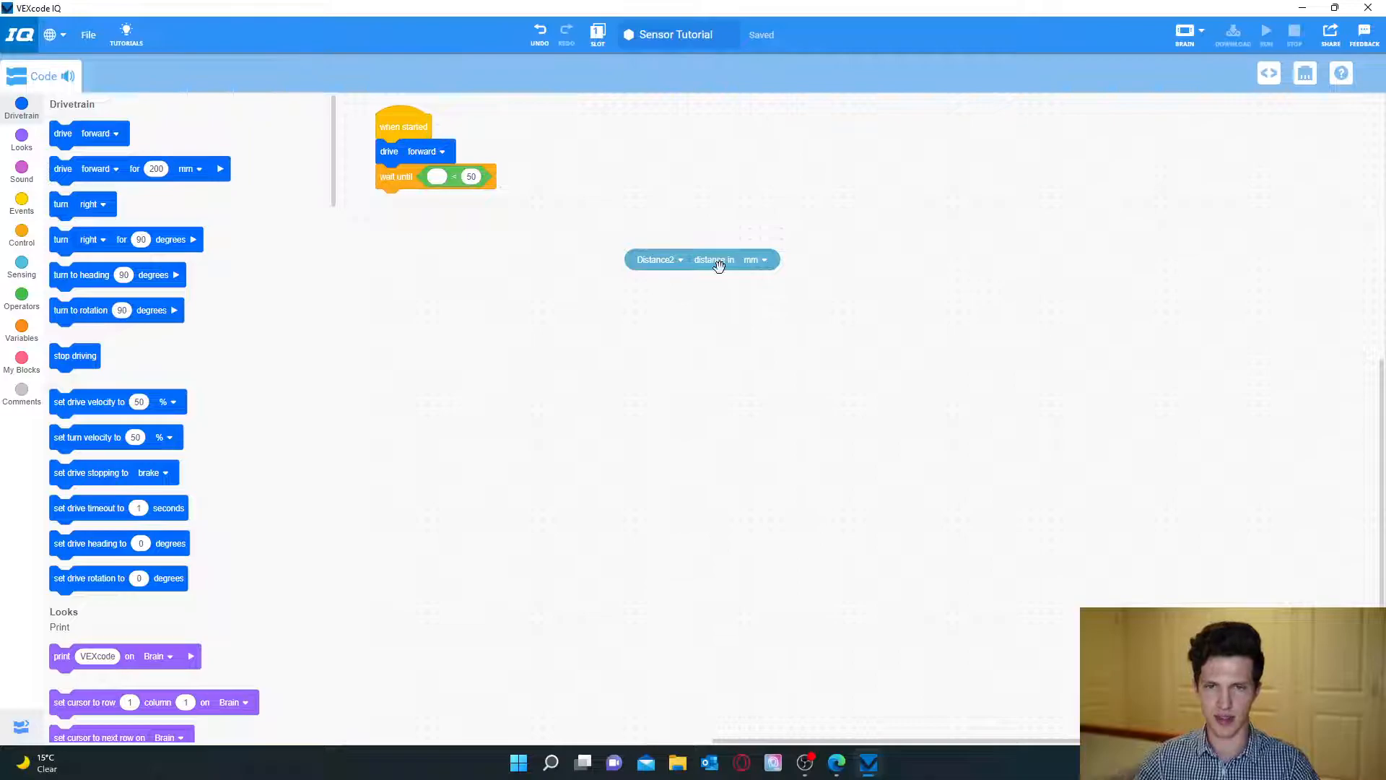
drag(701, 259, 655, 208)
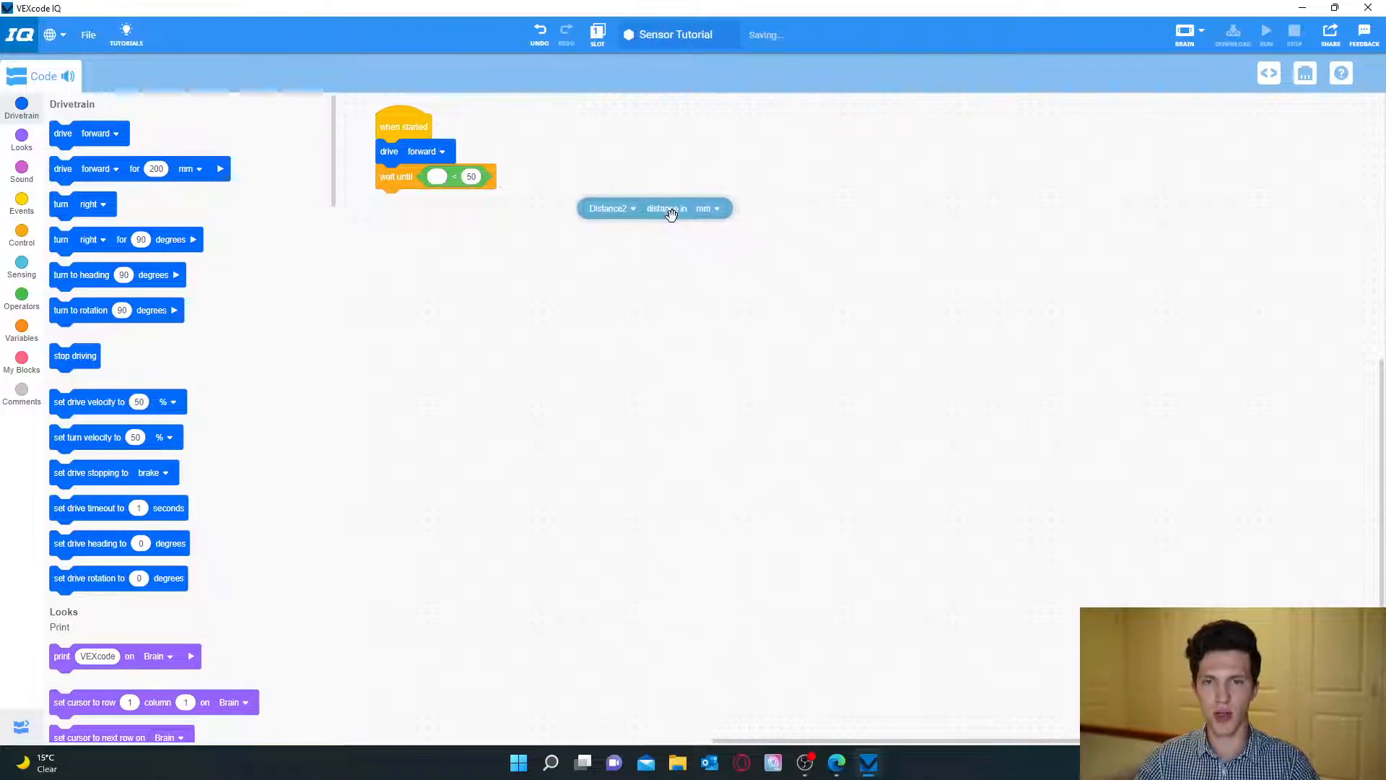
drag(654, 208, 478, 179)
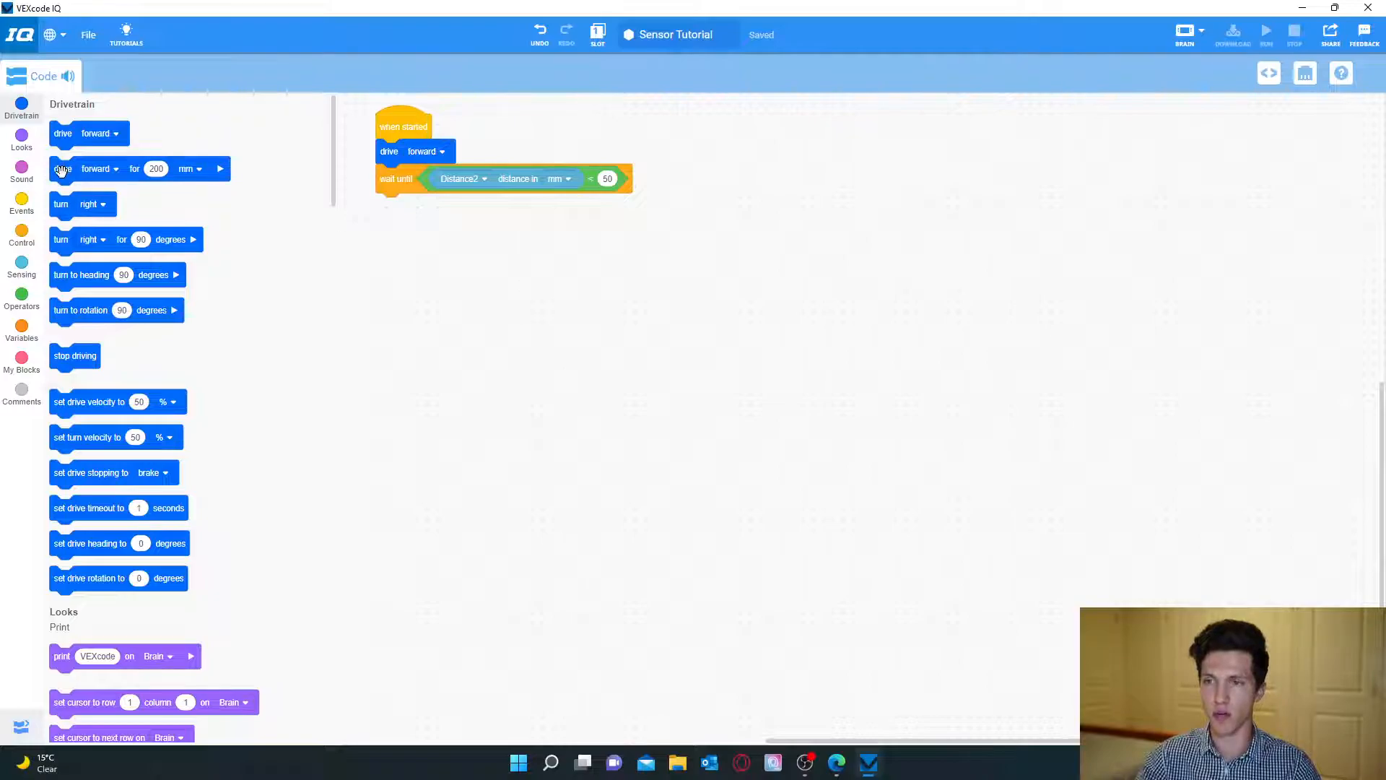
Add a drive reverse for 100 mm step after the wait until block.
drag(63, 169, 400, 206)
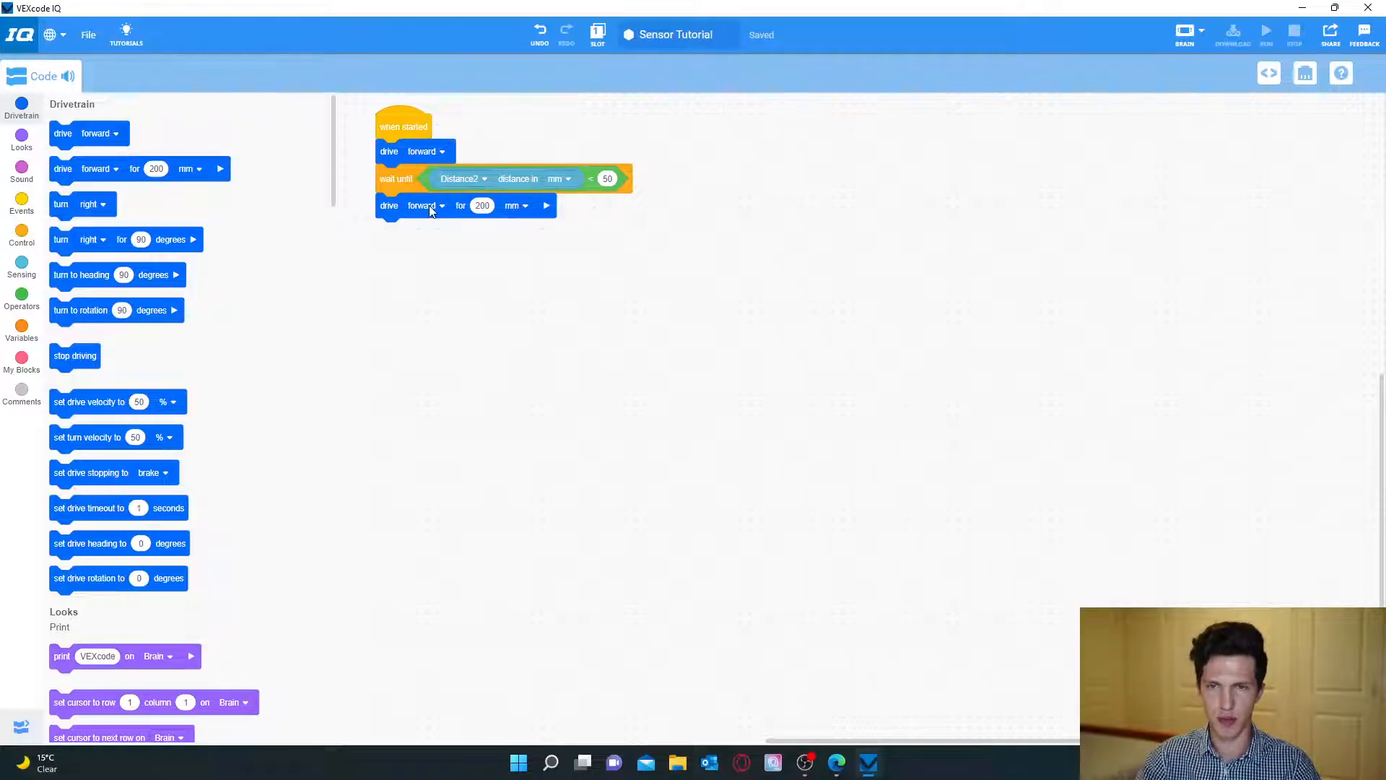
click(428, 205)
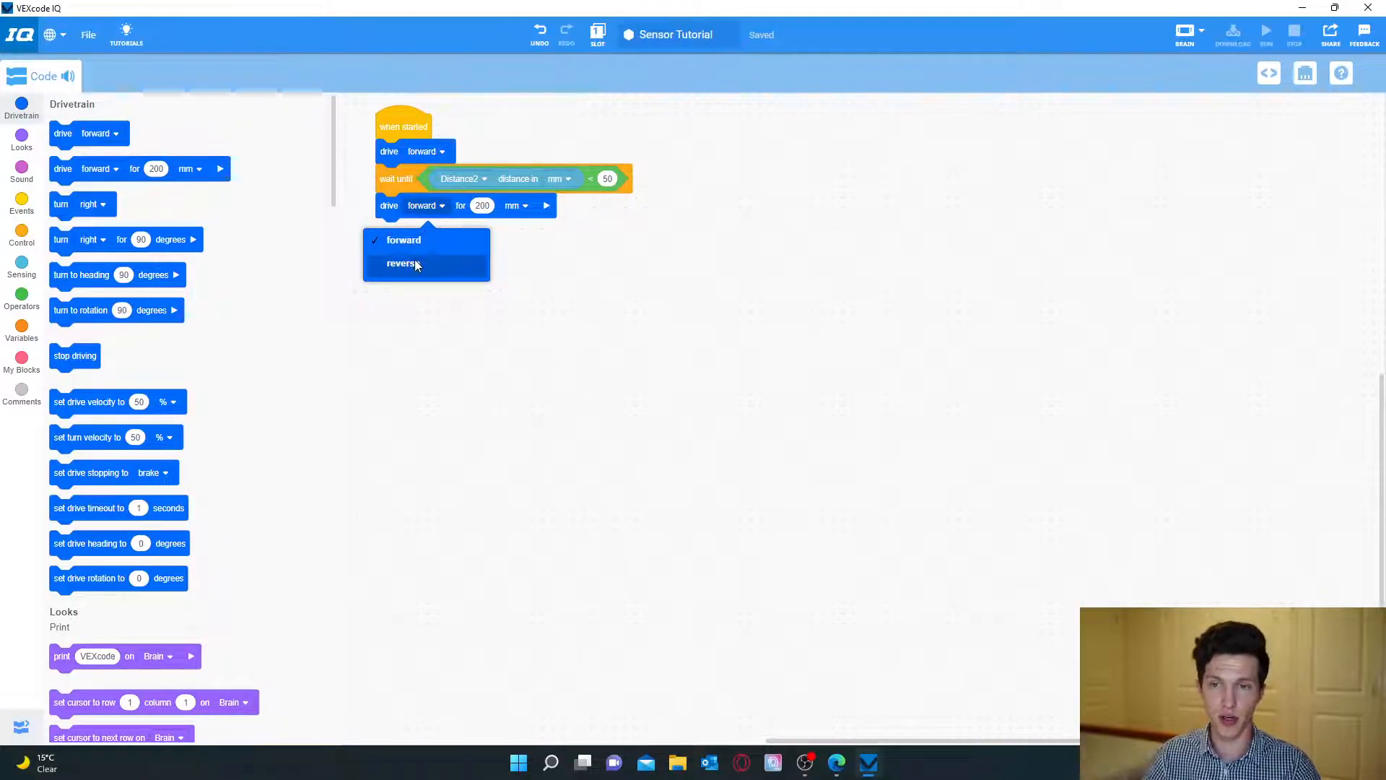
click(402, 263)
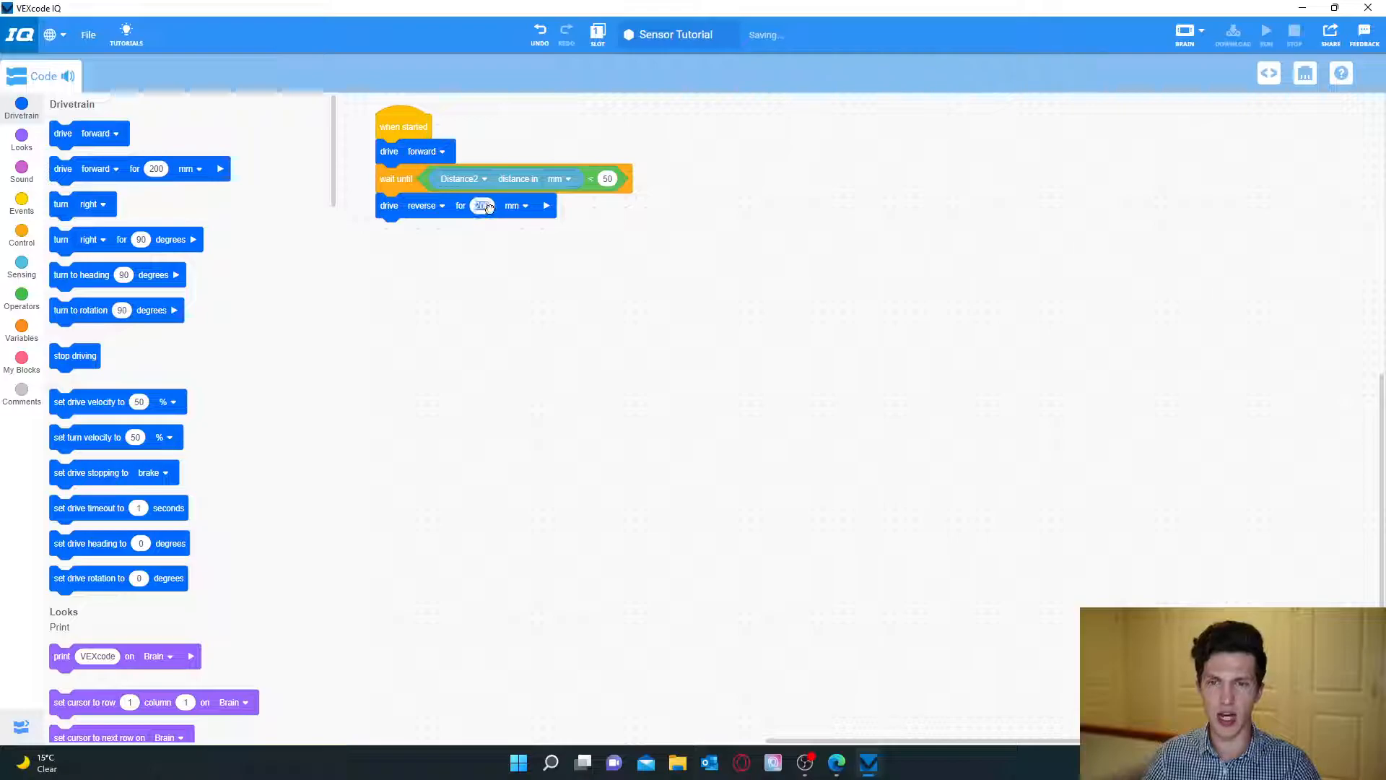
text(10)
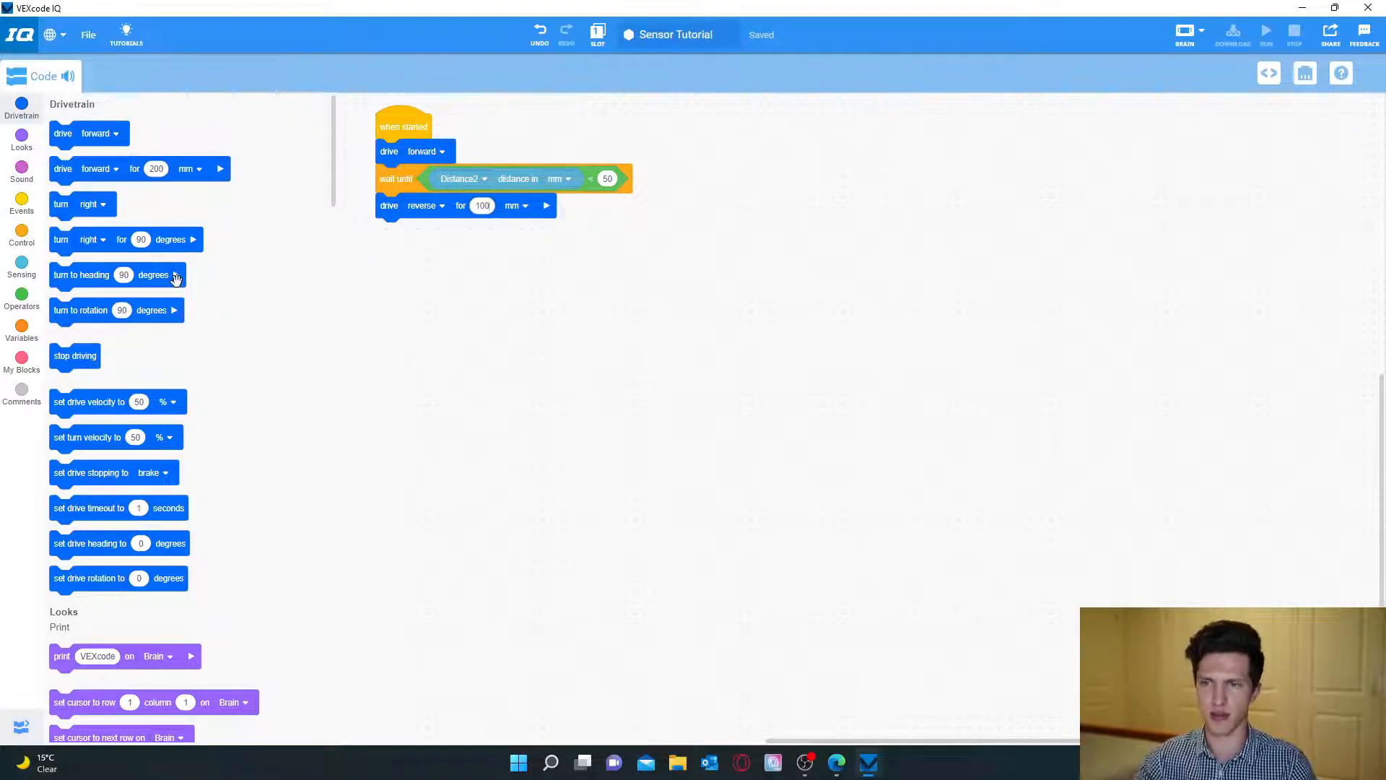
mouse_move(183, 261)
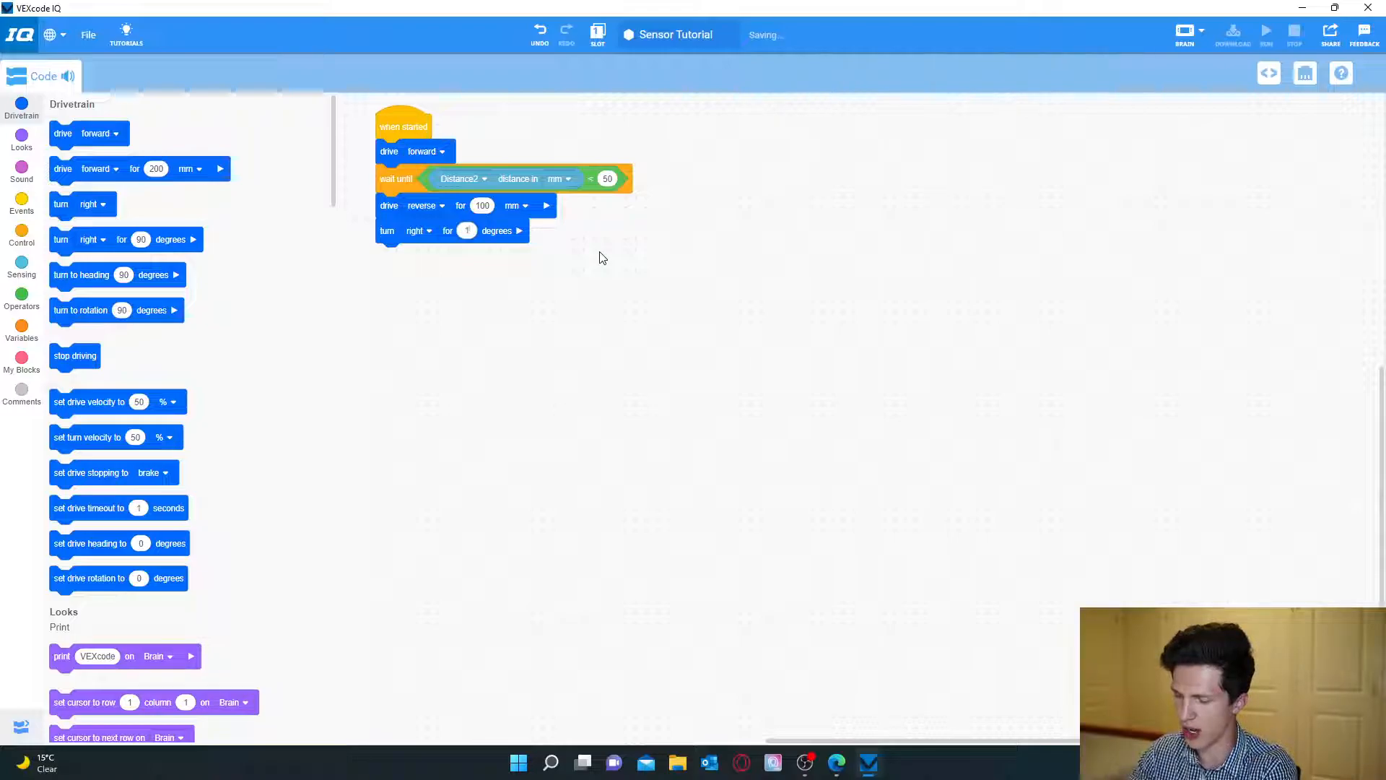
Enter 120 as the turn right block's degrees.
text(120)
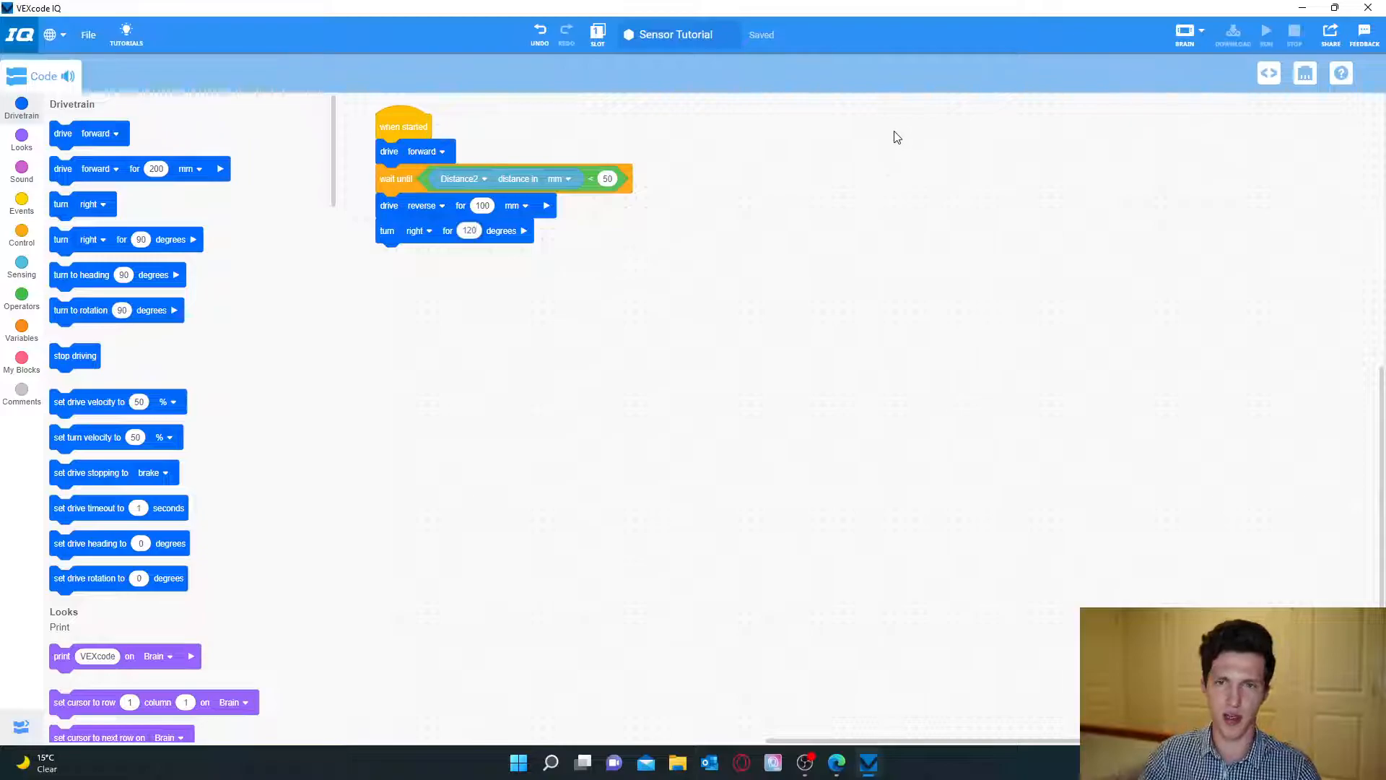
mouse_move(929, 126)
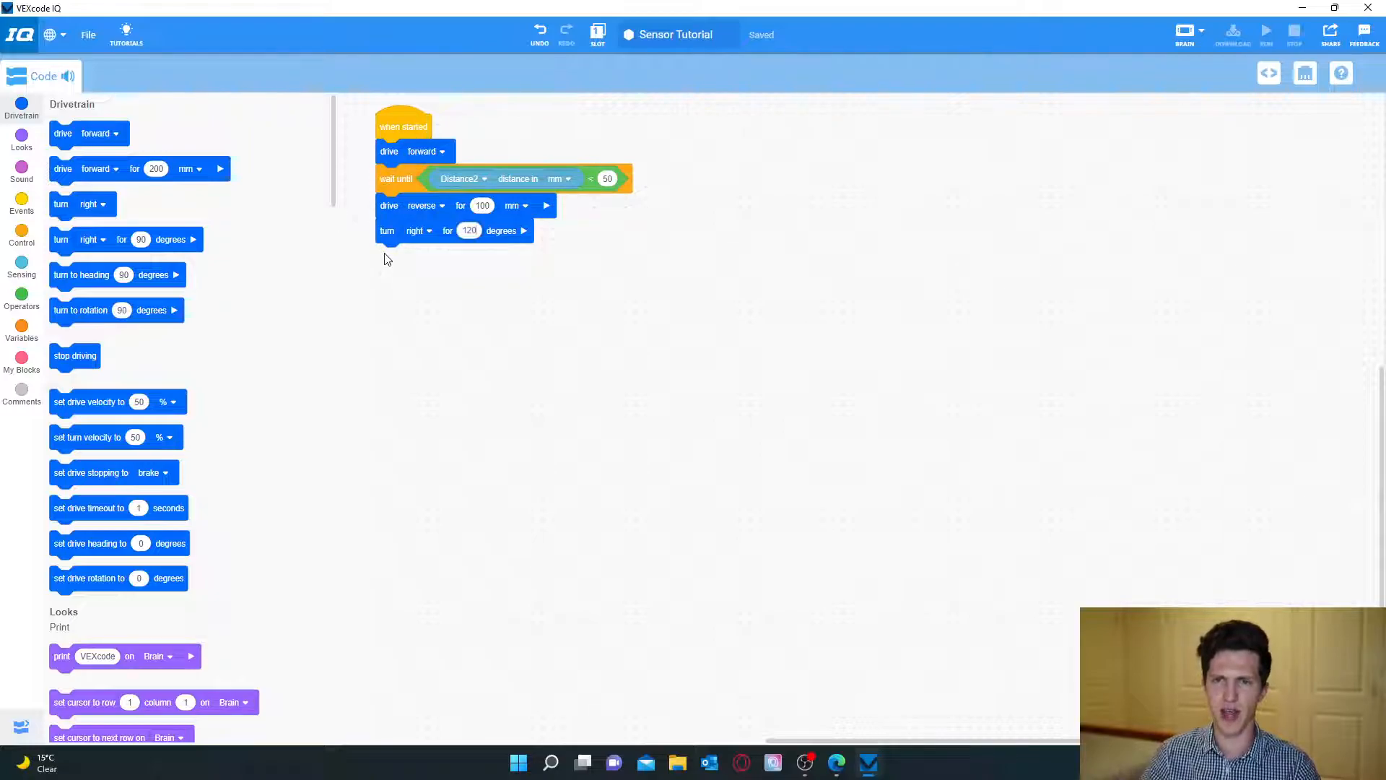
mouse_move(467, 255)
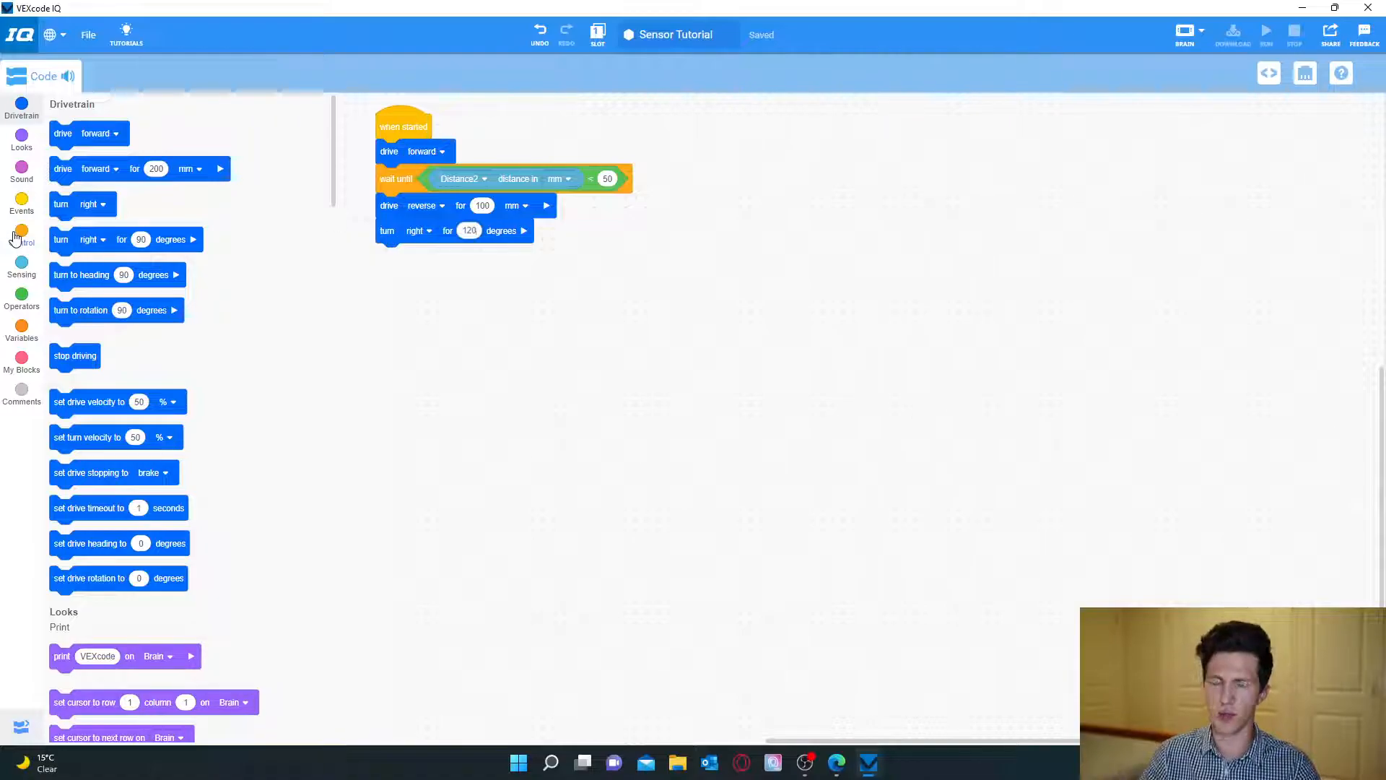
Show the Control category blocks for the forever loop.
click(21, 236)
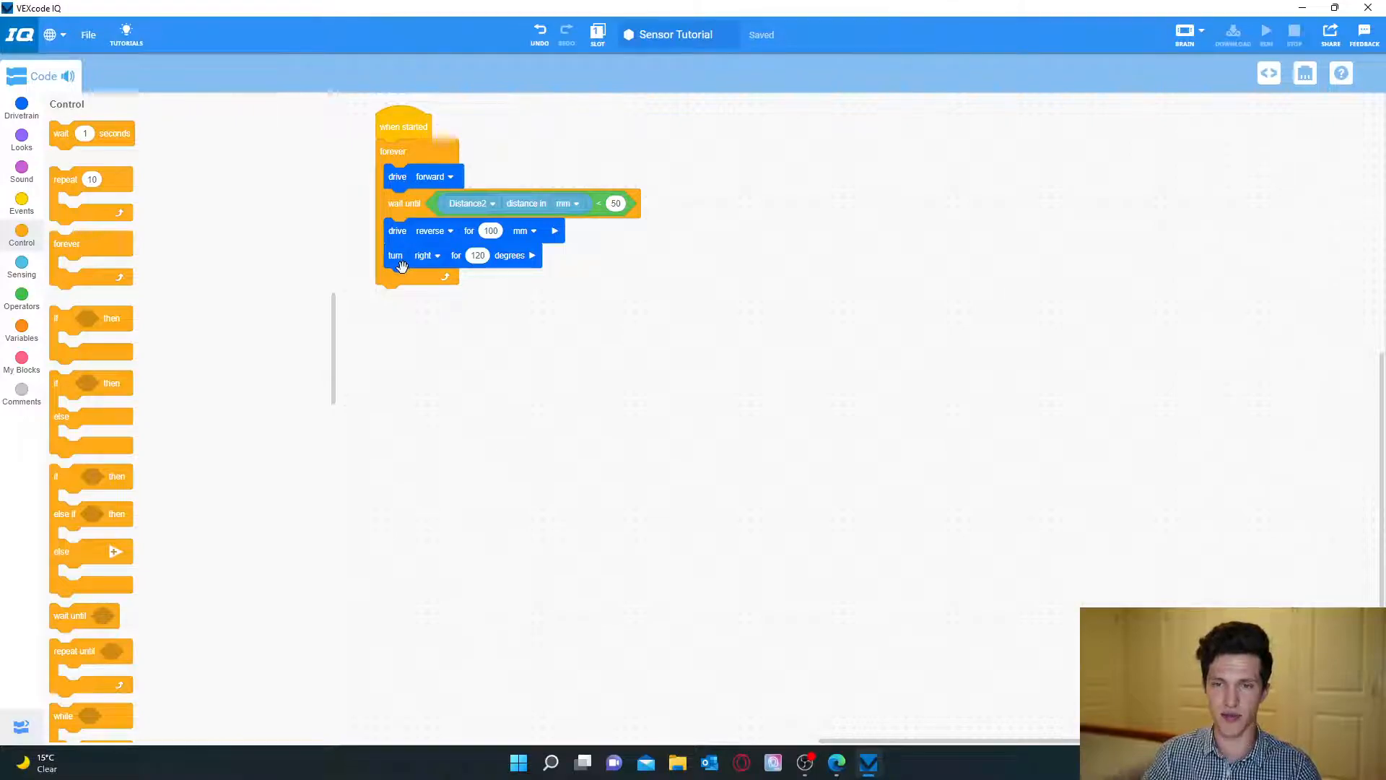
mouse_move(458, 295)
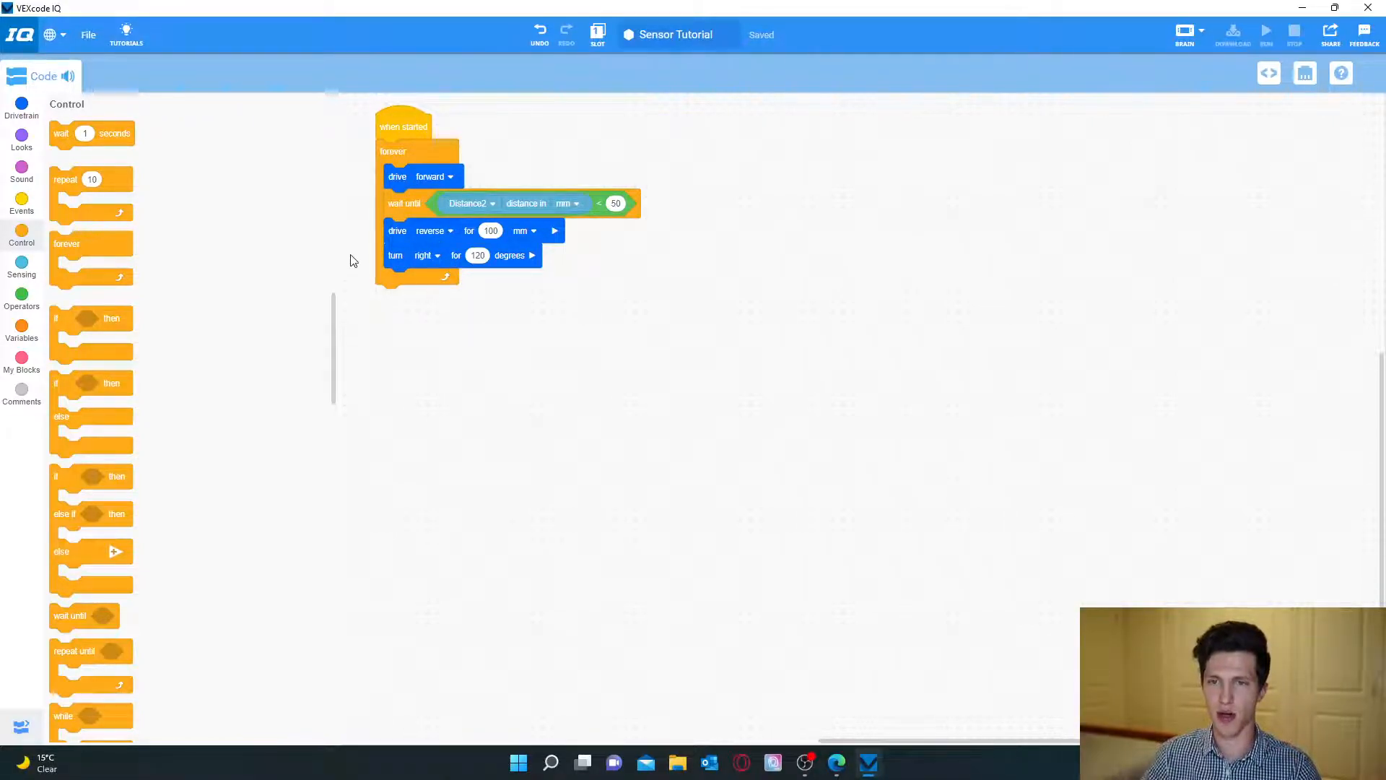
mouse_move(405, 168)
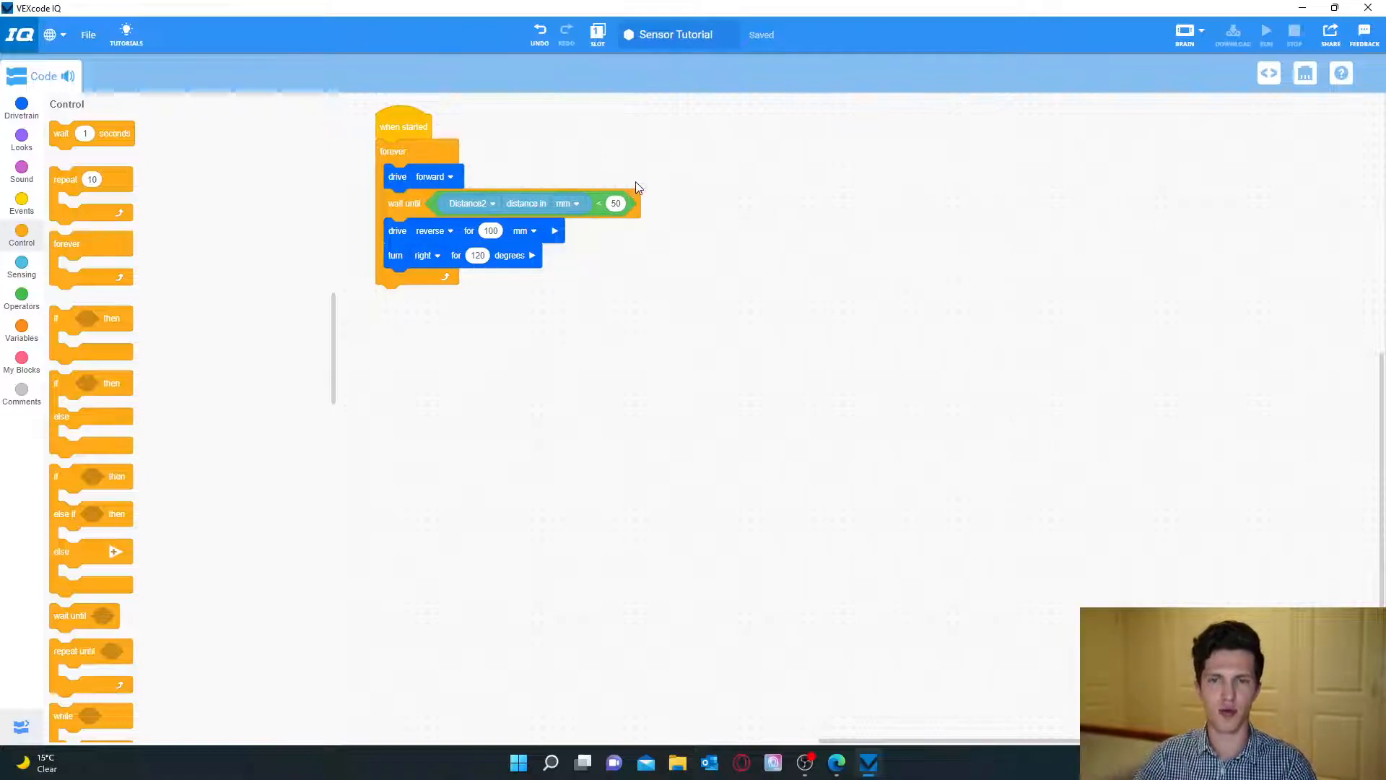
mouse_move(657, 182)
text(100)
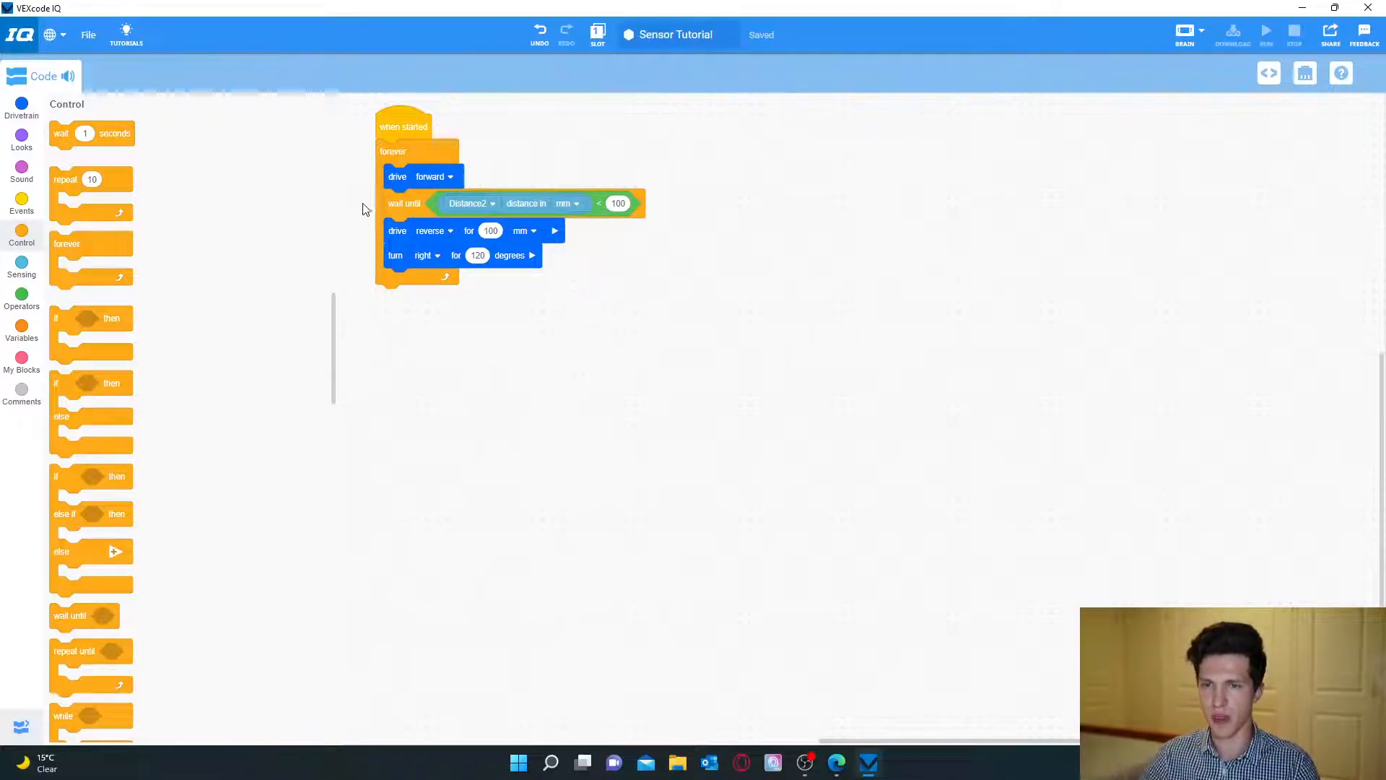
mouse_move(525, 134)
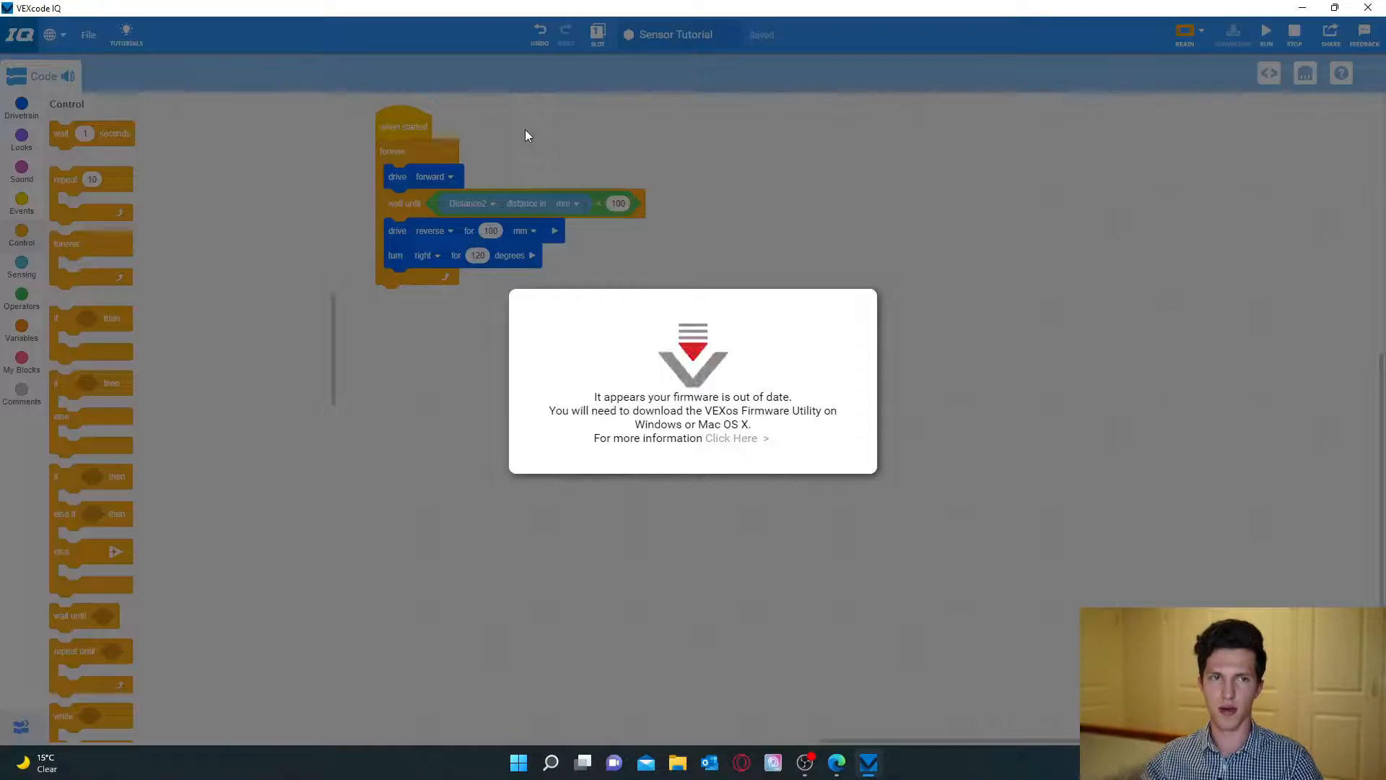
mouse_move(481, 681)
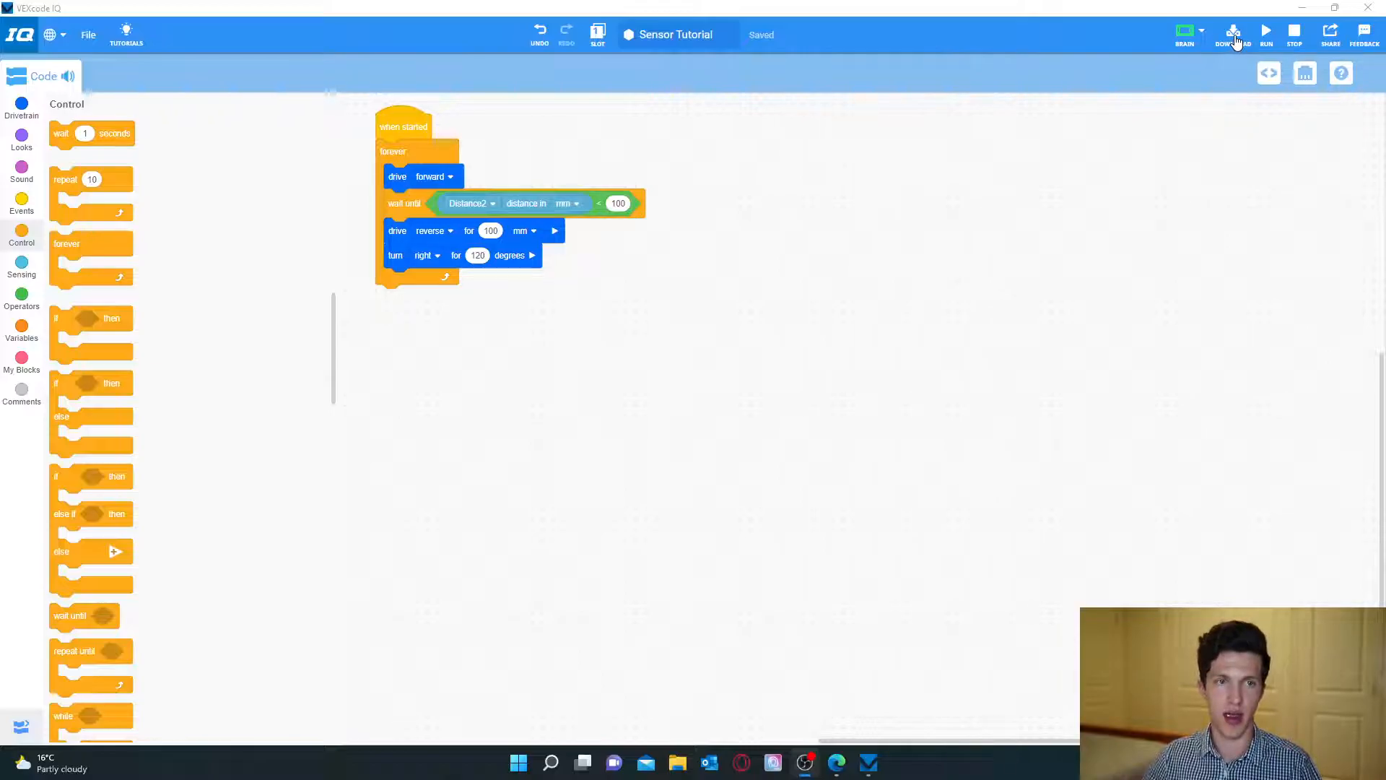
click(1232, 33)
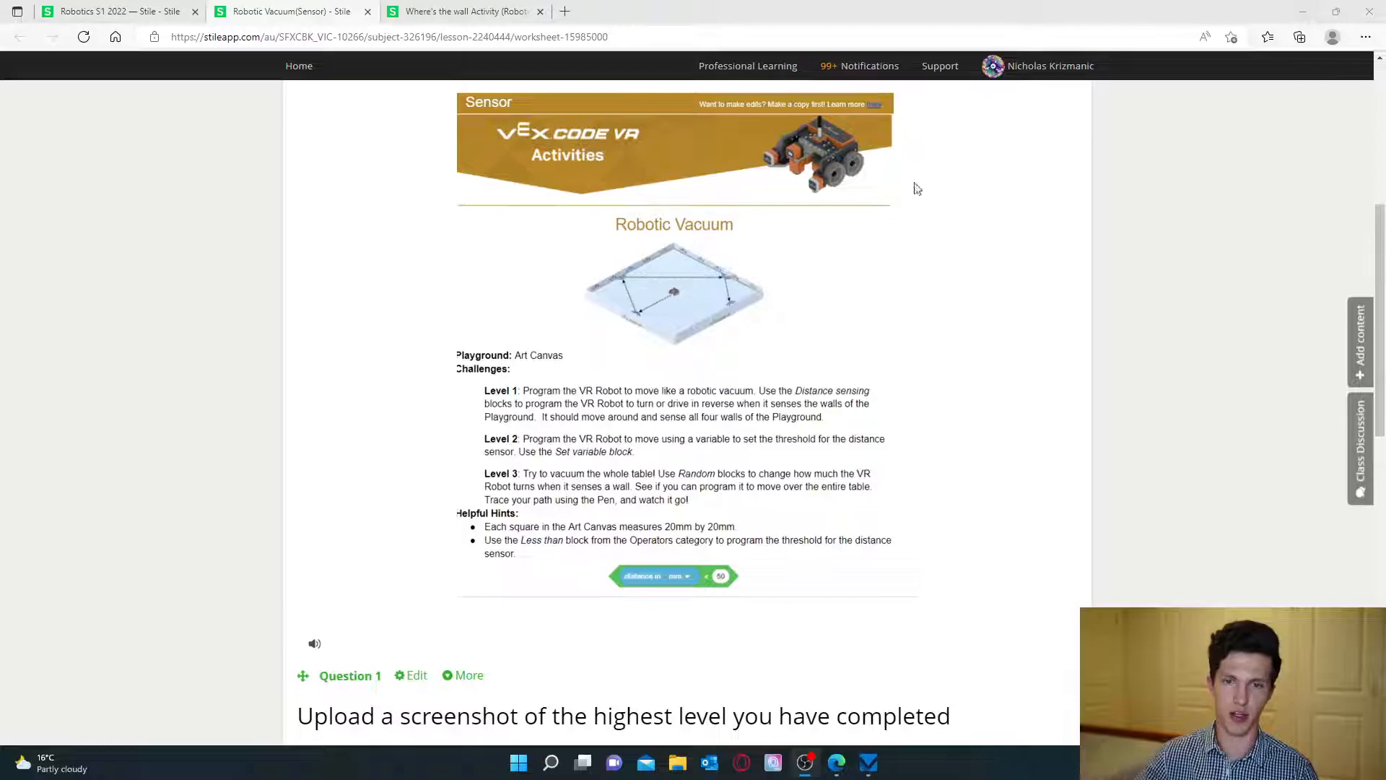
mouse_move(706, 454)
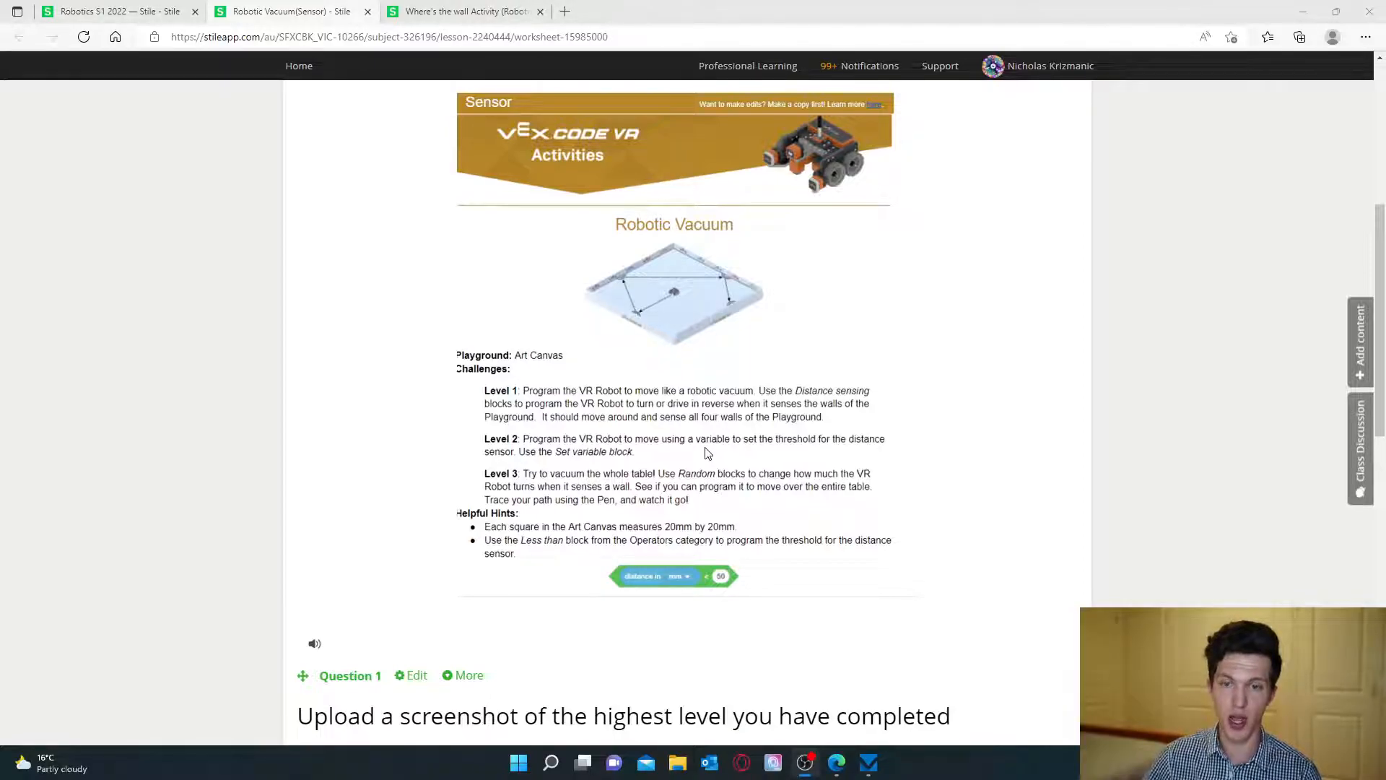
mouse_move(659, 453)
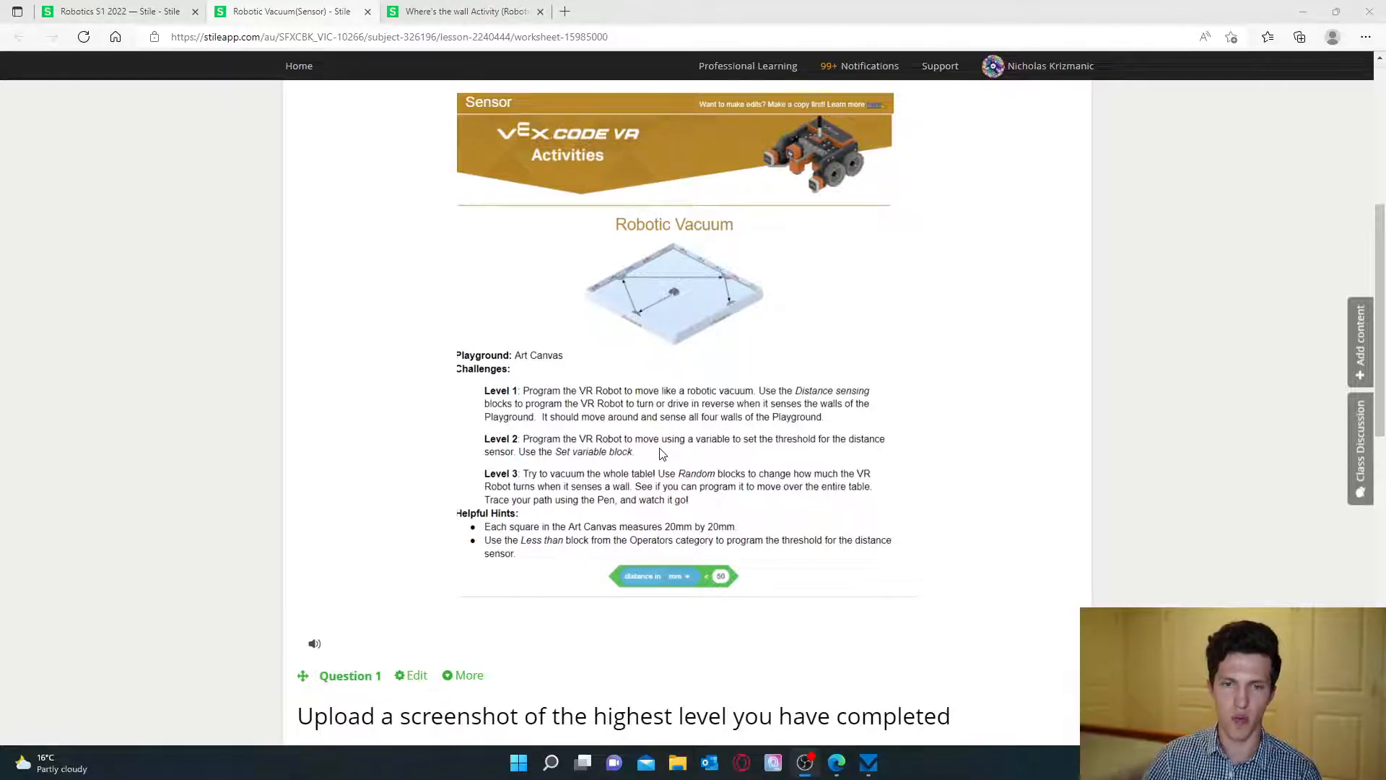
mouse_move(627, 478)
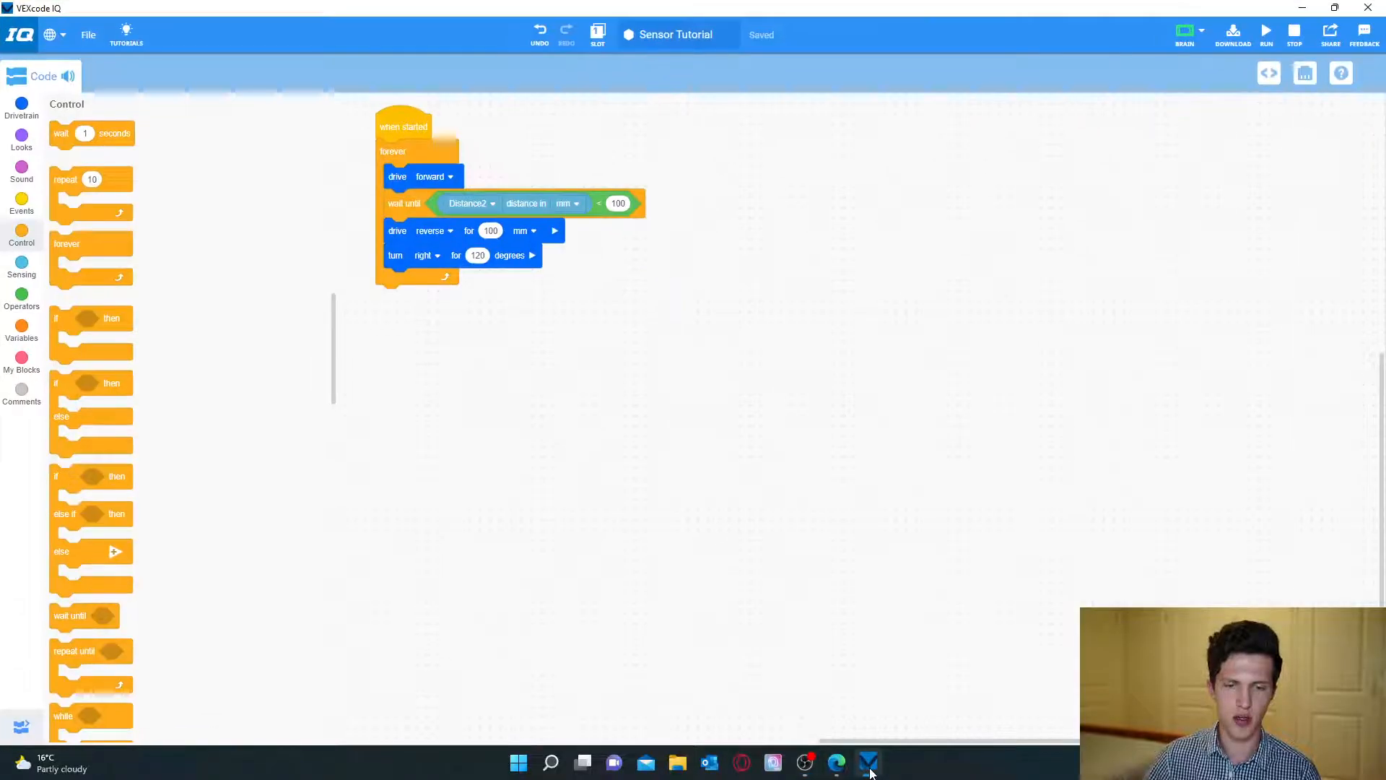
click(835, 762)
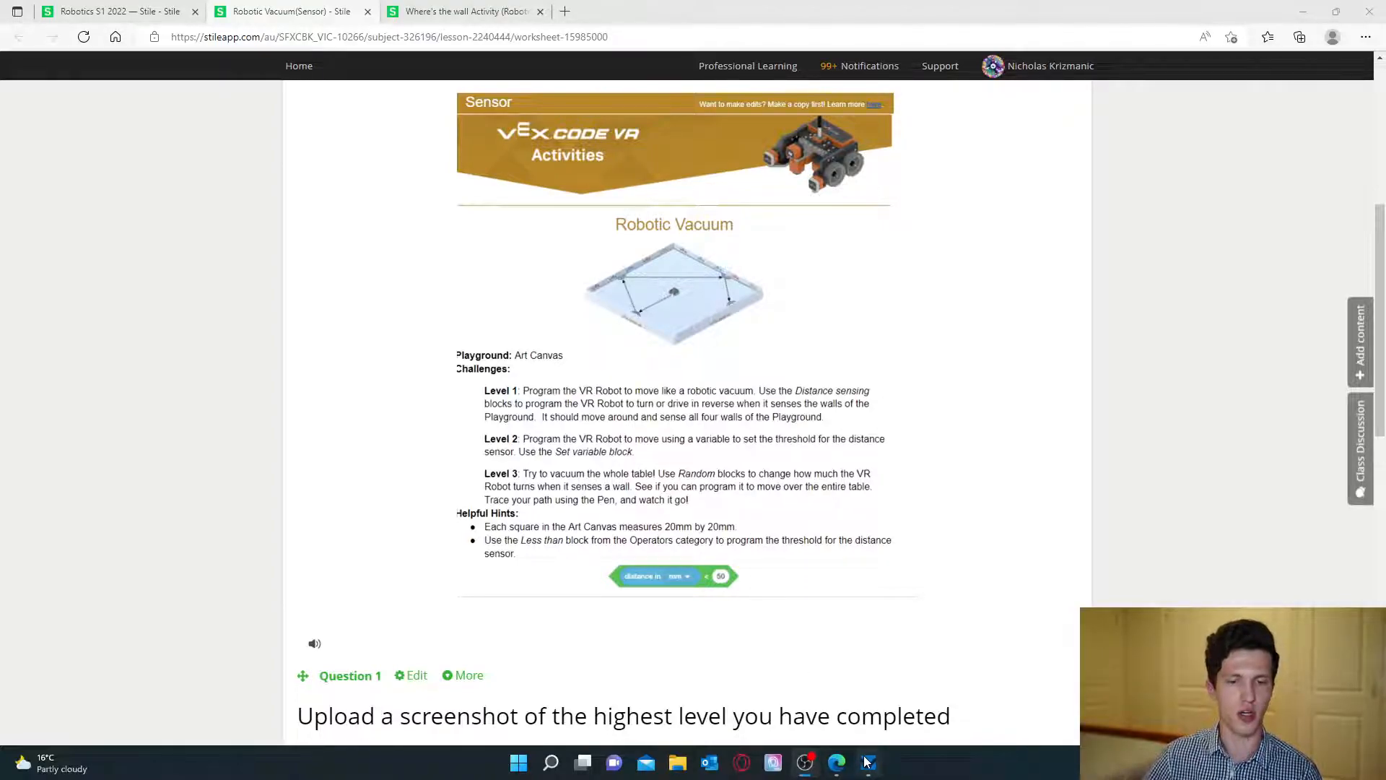
Replace the turn's degrees with a pick random block ranging 10 to 120.
click(868, 762)
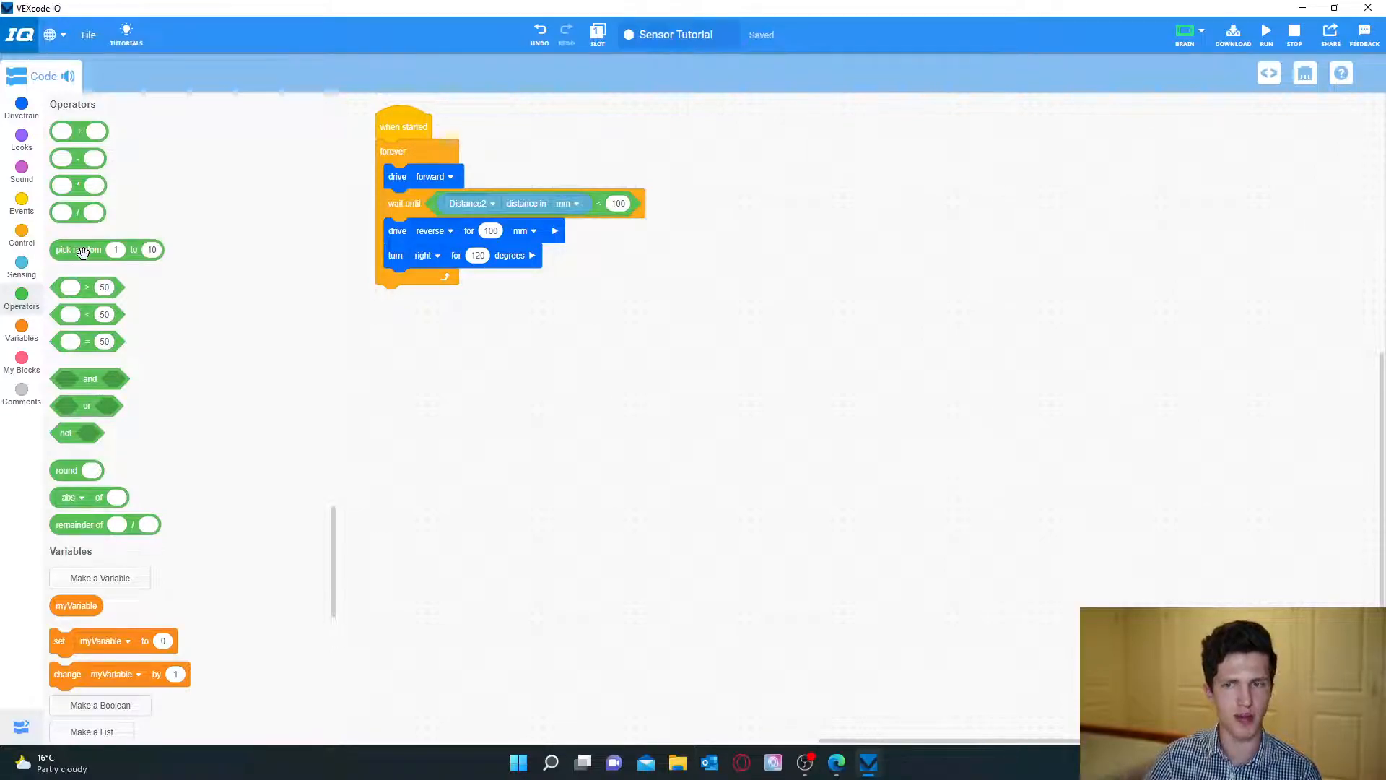
drag(79, 249, 685, 333)
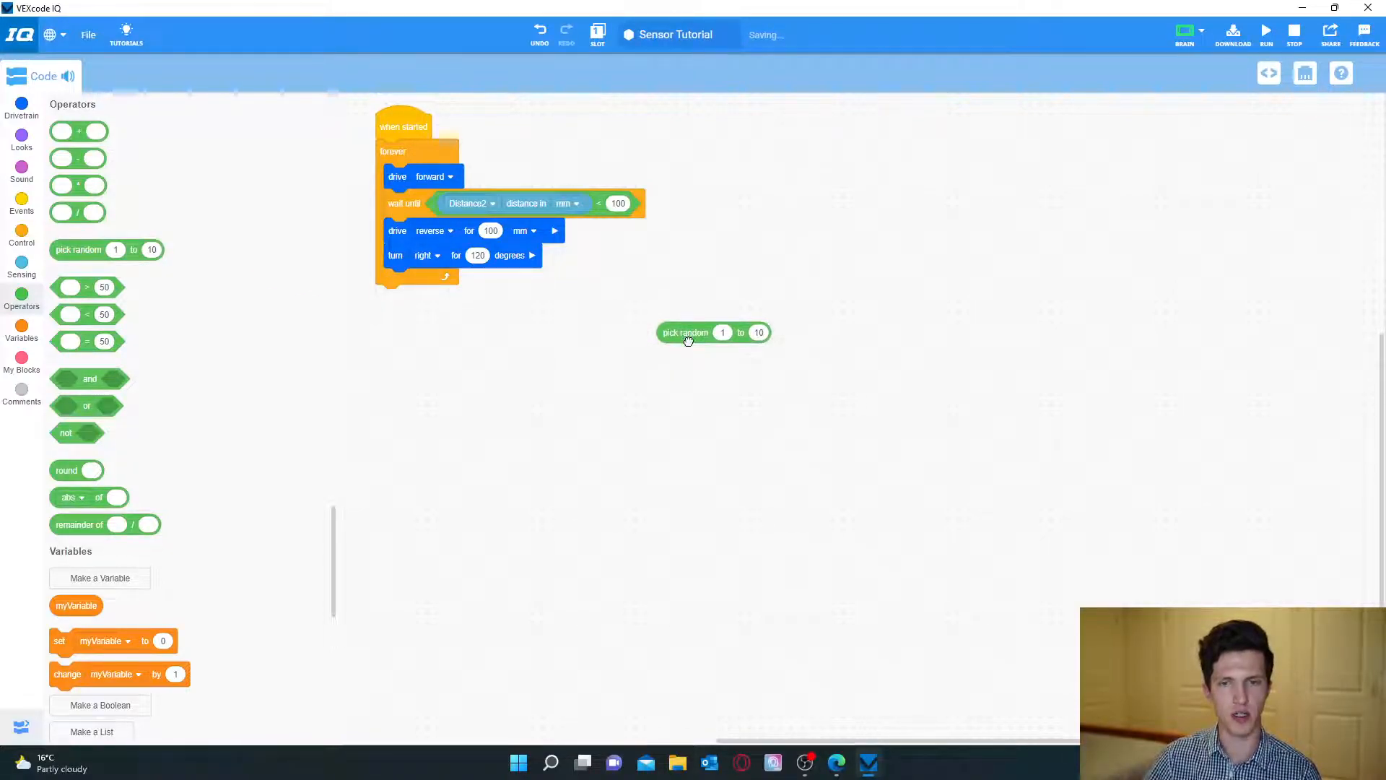
drag(714, 331, 531, 256)
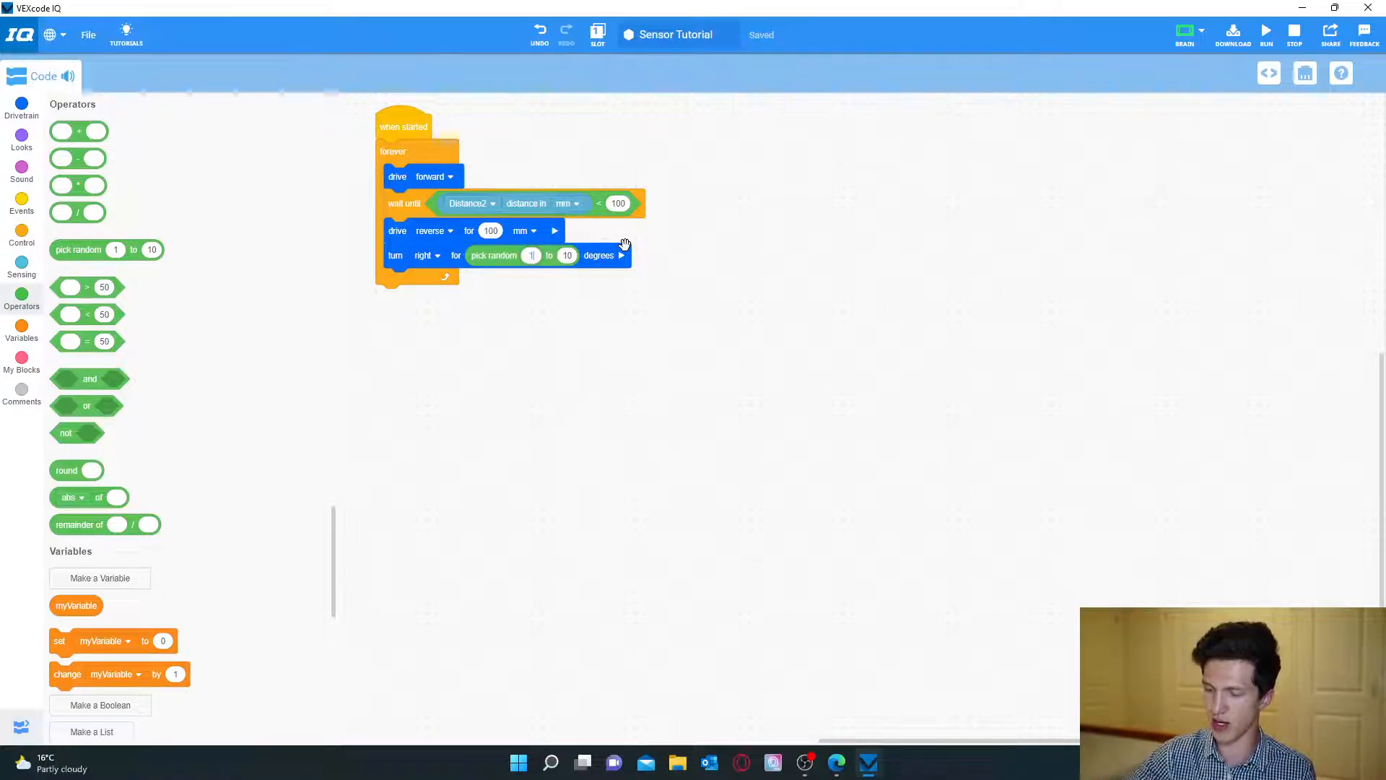
click(567, 255)
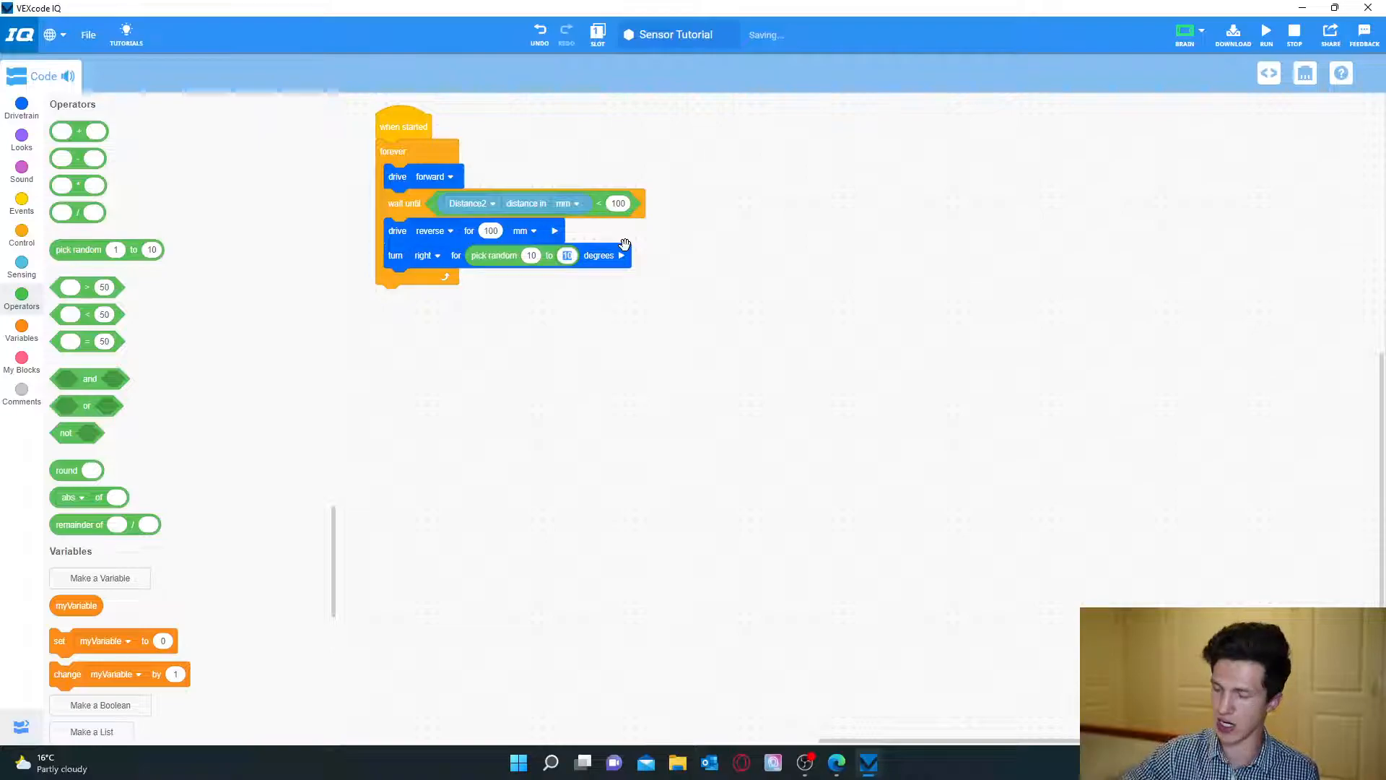
text(120)
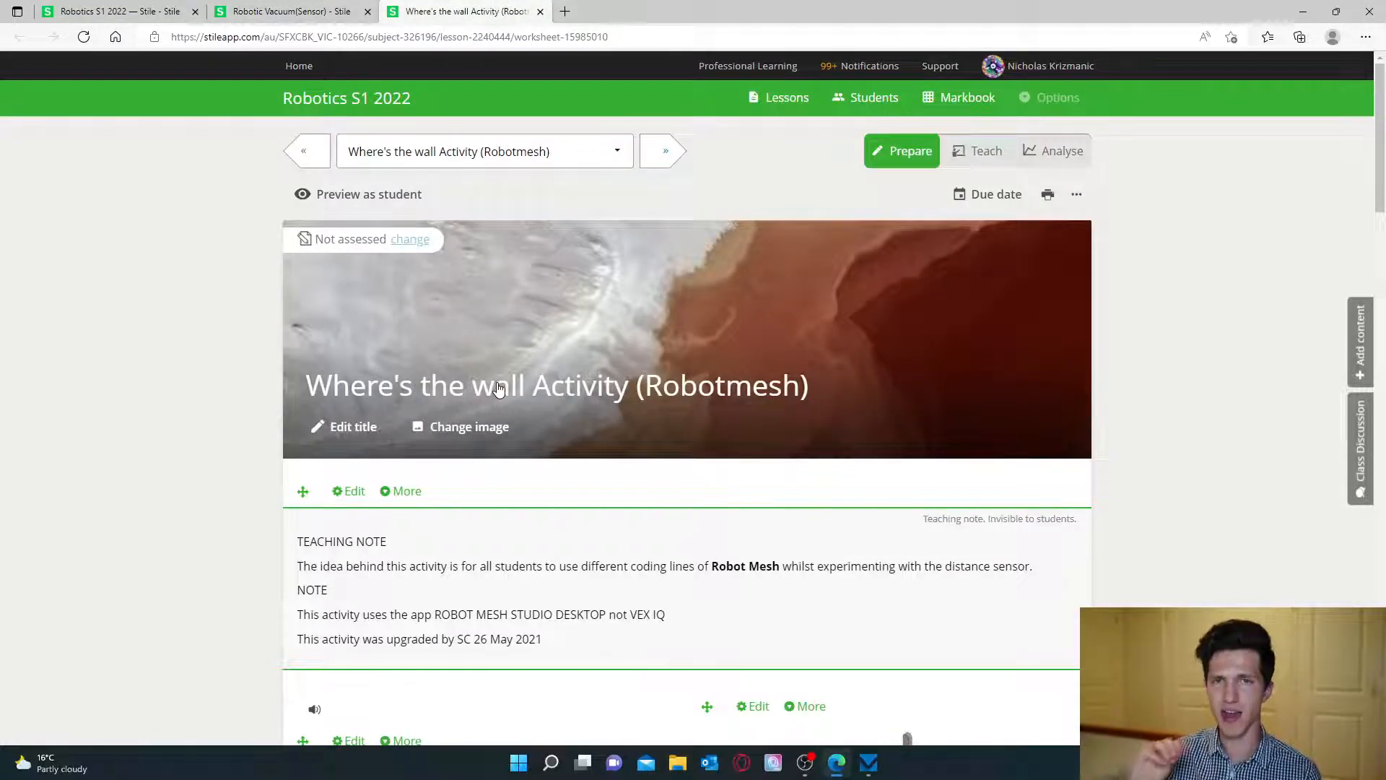
Scroll through the Where's the wall Activity to the example Robotmesh block program.
scroll(down, 3)
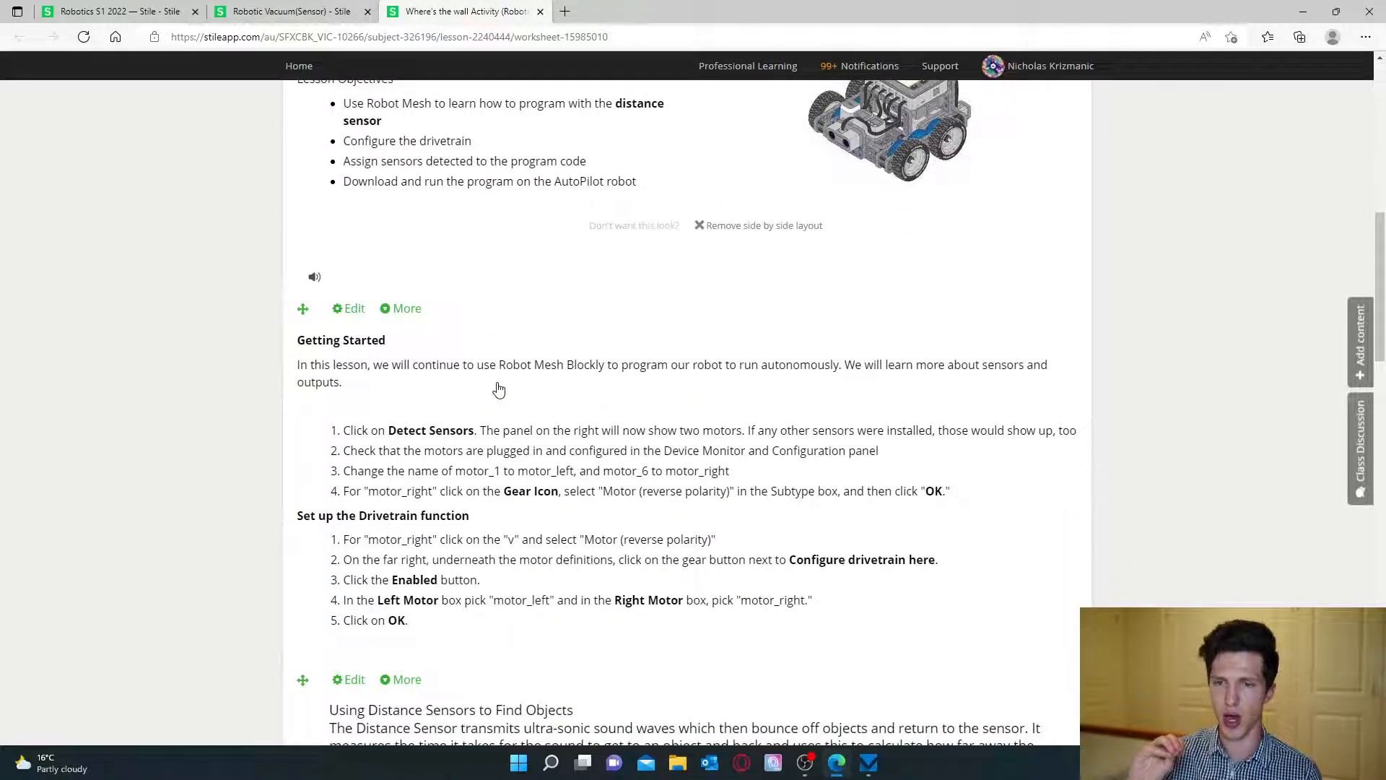
scroll(down, 3)
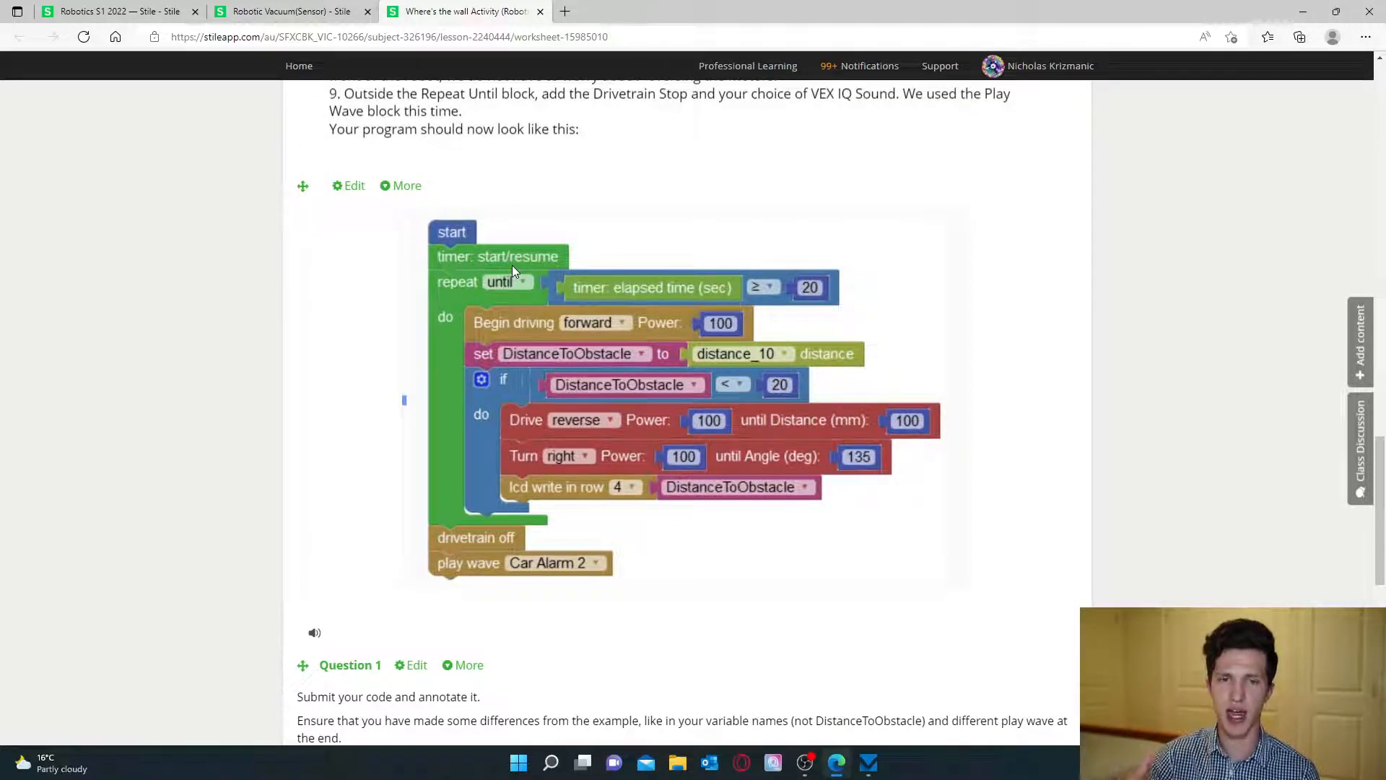
mouse_move(511, 281)
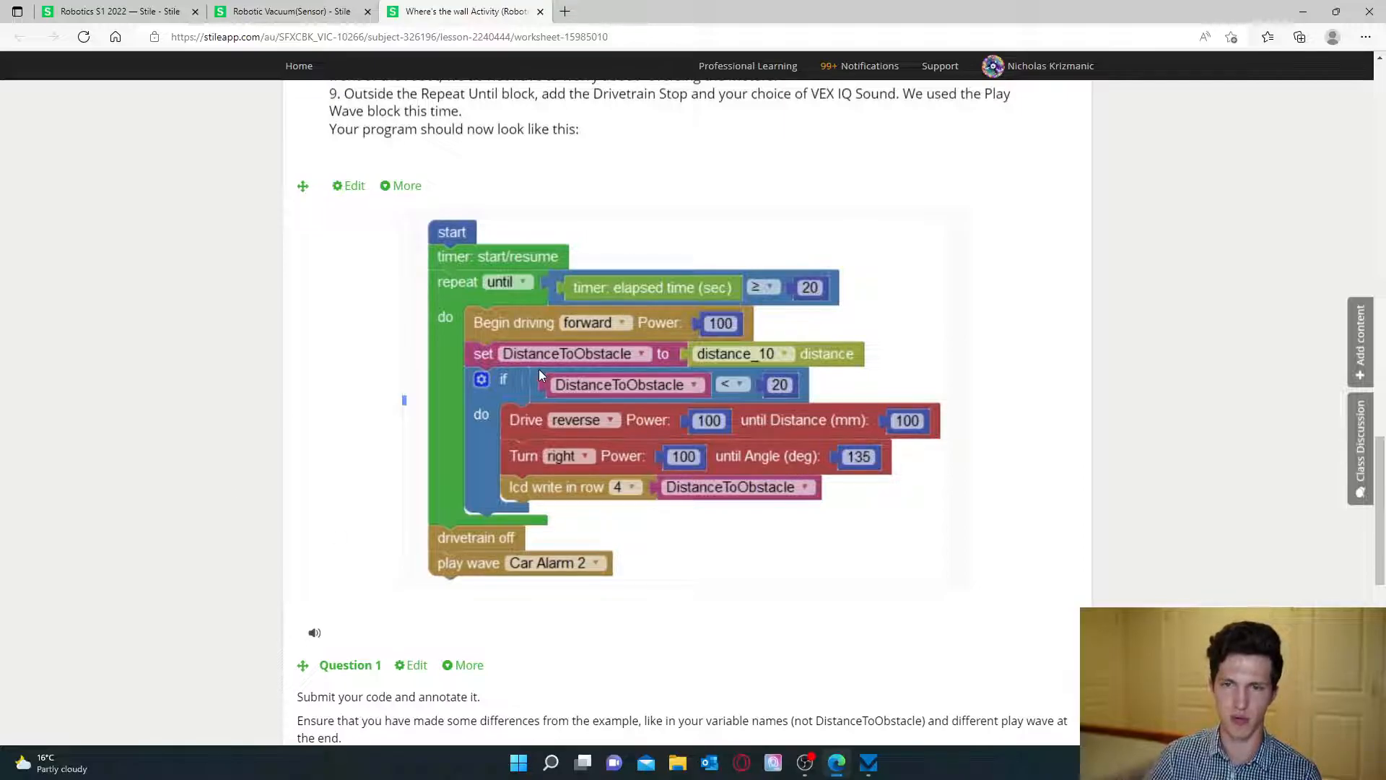
Scroll past Question 1's answer area to the neighbouring-lesson links at the page bottom.
scroll(down, 3)
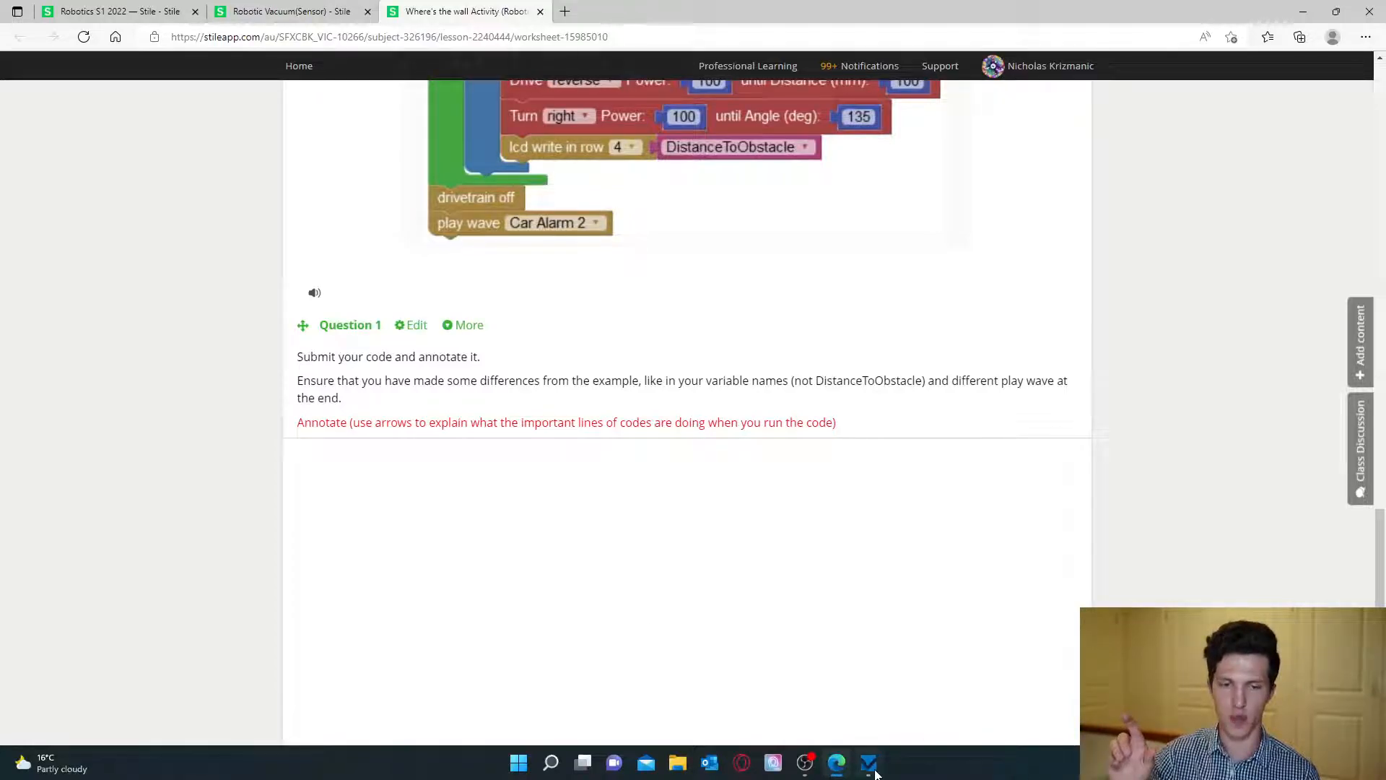
click(867, 763)
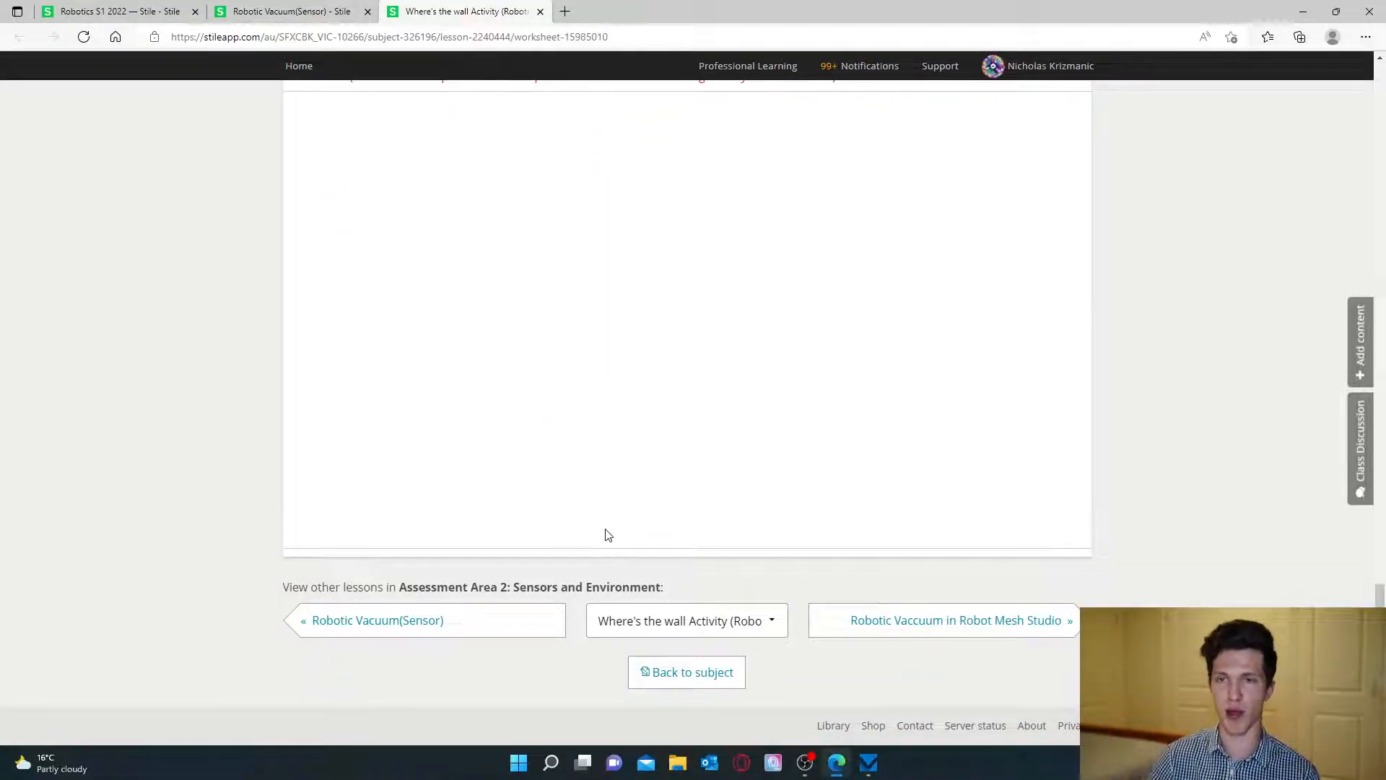
mouse_move(659, 461)
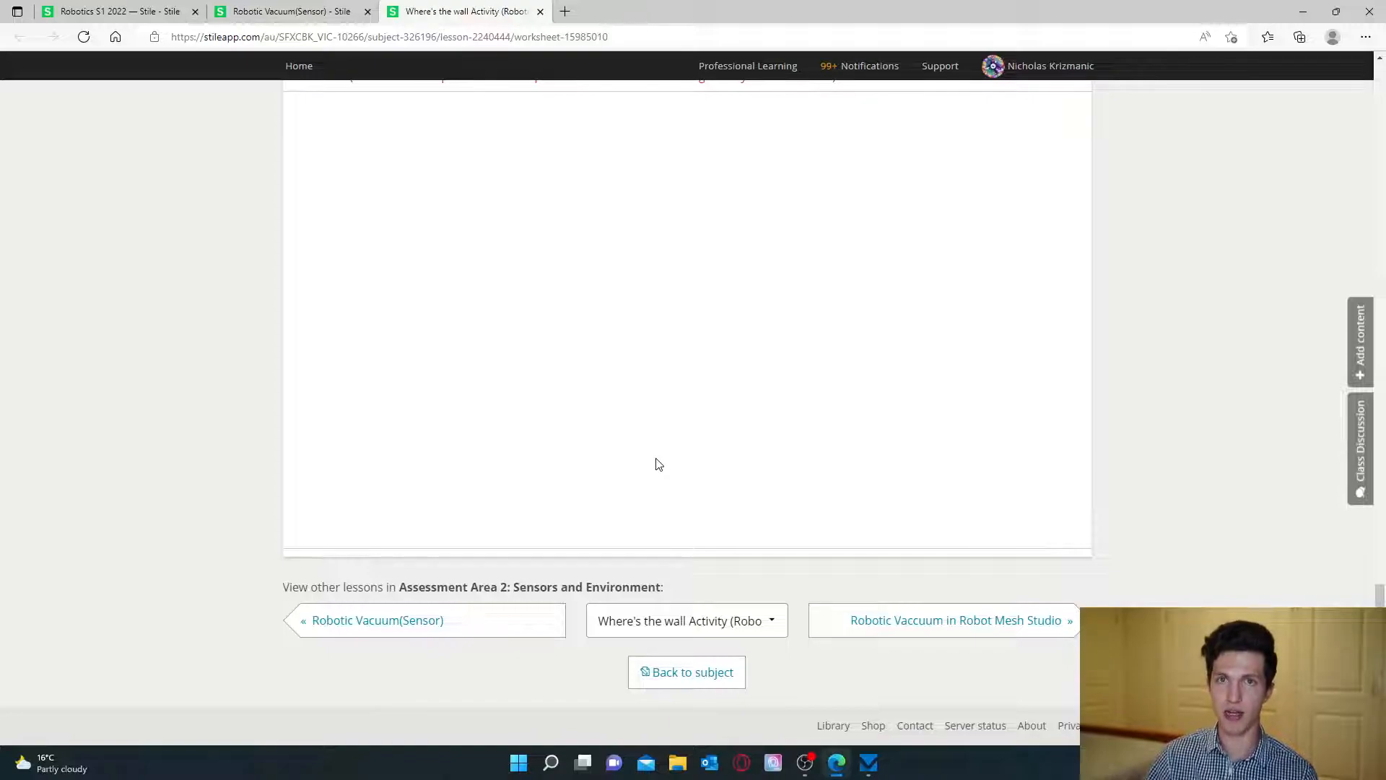
mouse_move(359, 653)
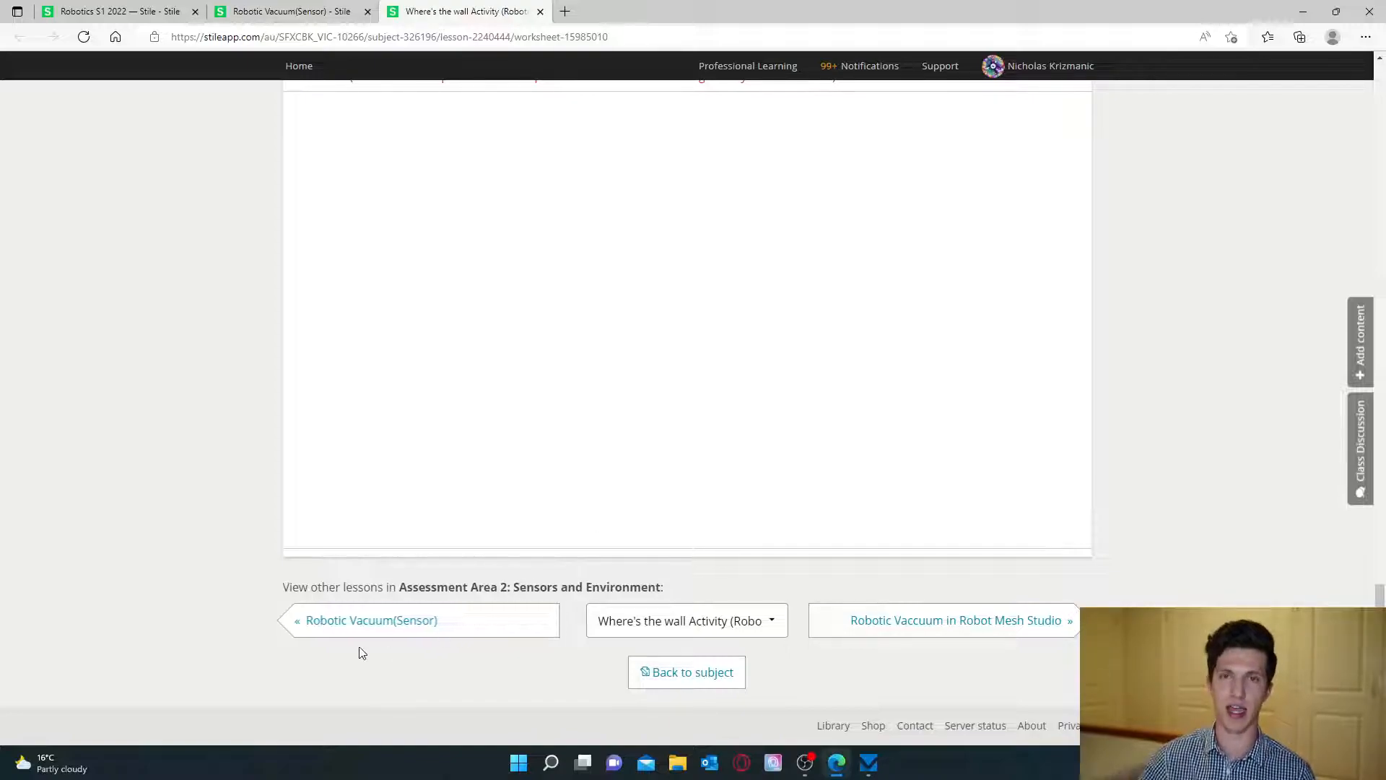